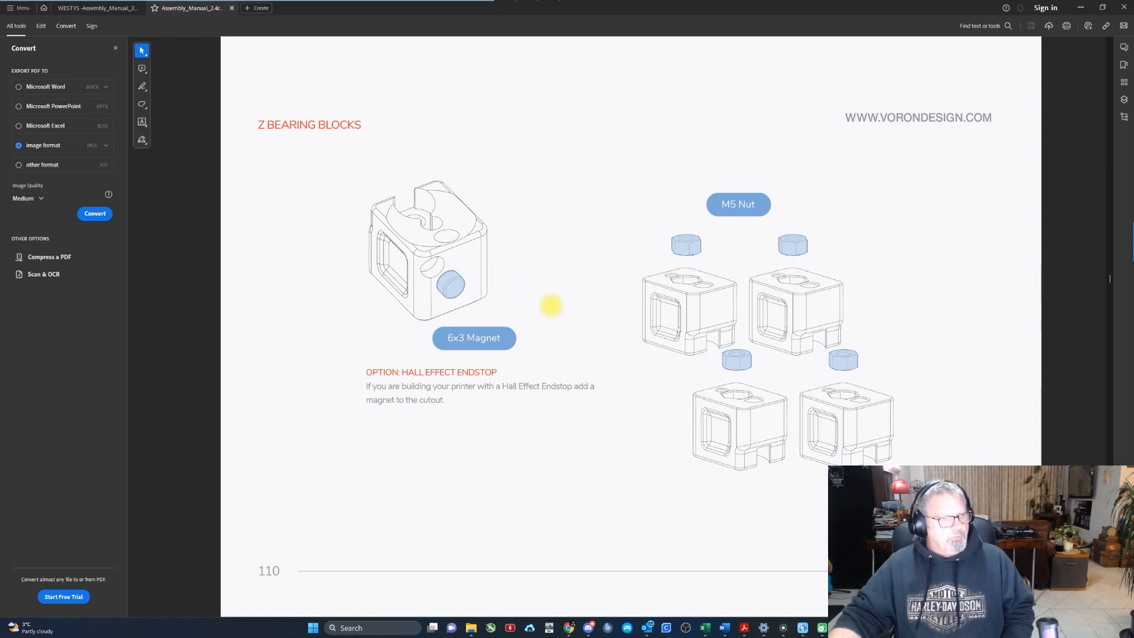
mouse_move(534, 312)
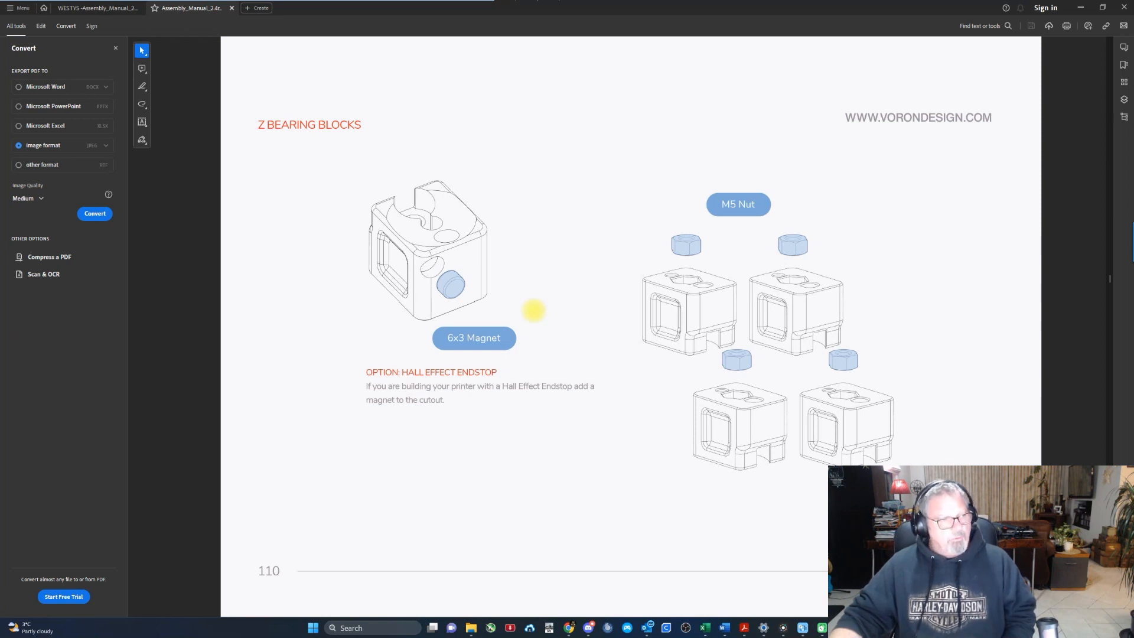
mouse_move(528, 329)
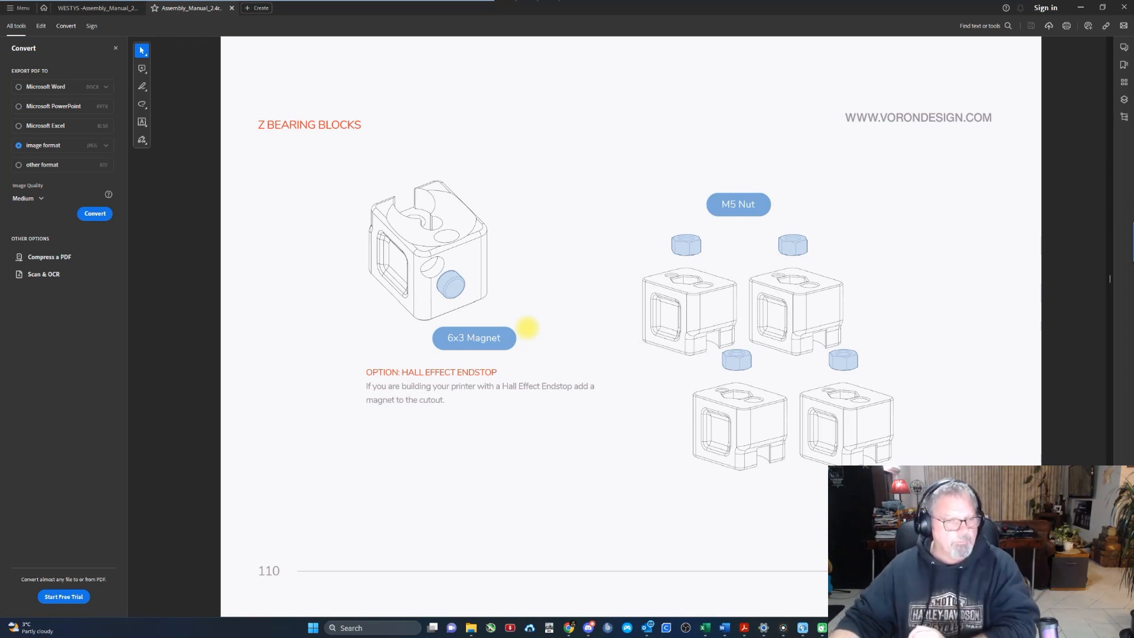
mouse_move(535, 338)
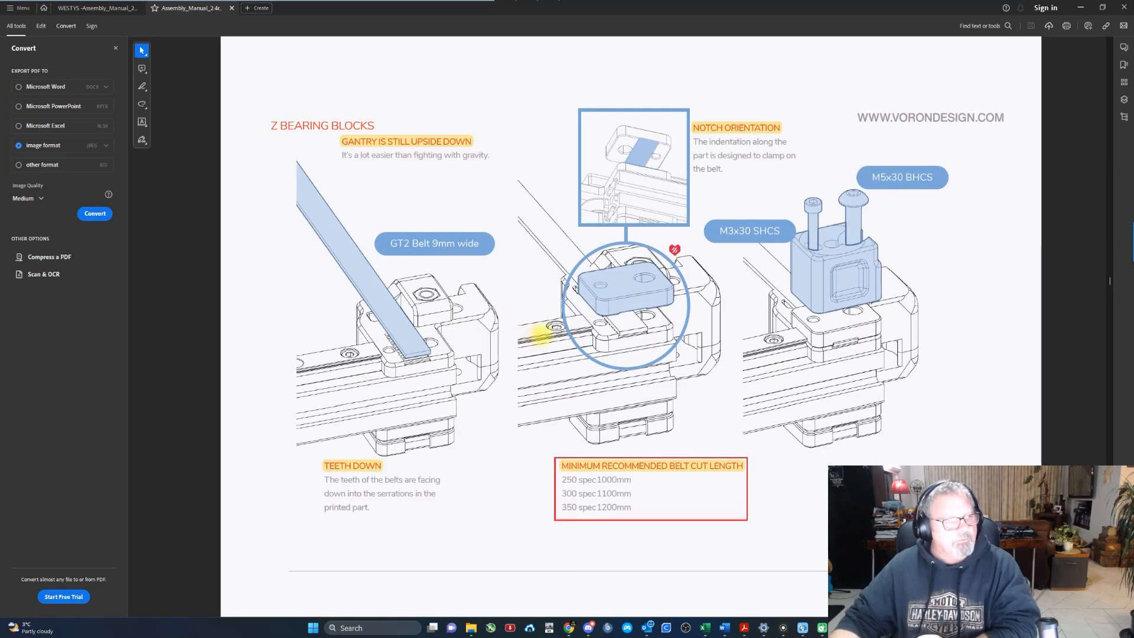
Step: Page the Voron manual from Z Bearing Blocks past Gantry Install, Z Joints and Z Belt to Preparation
scroll("down", 3)
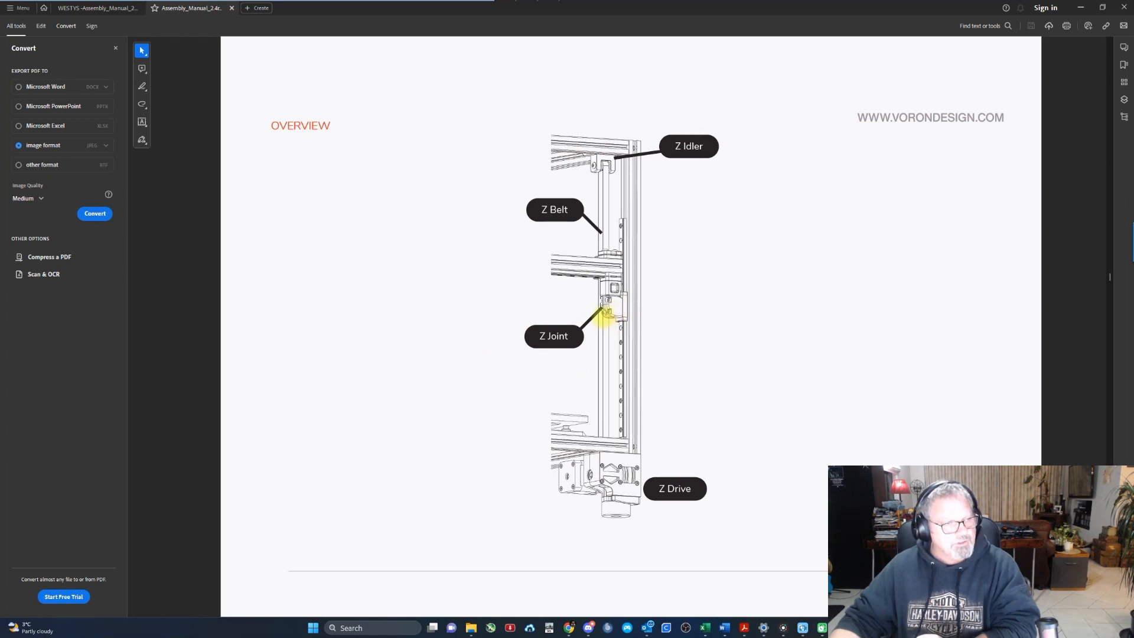
scroll("down", 3)
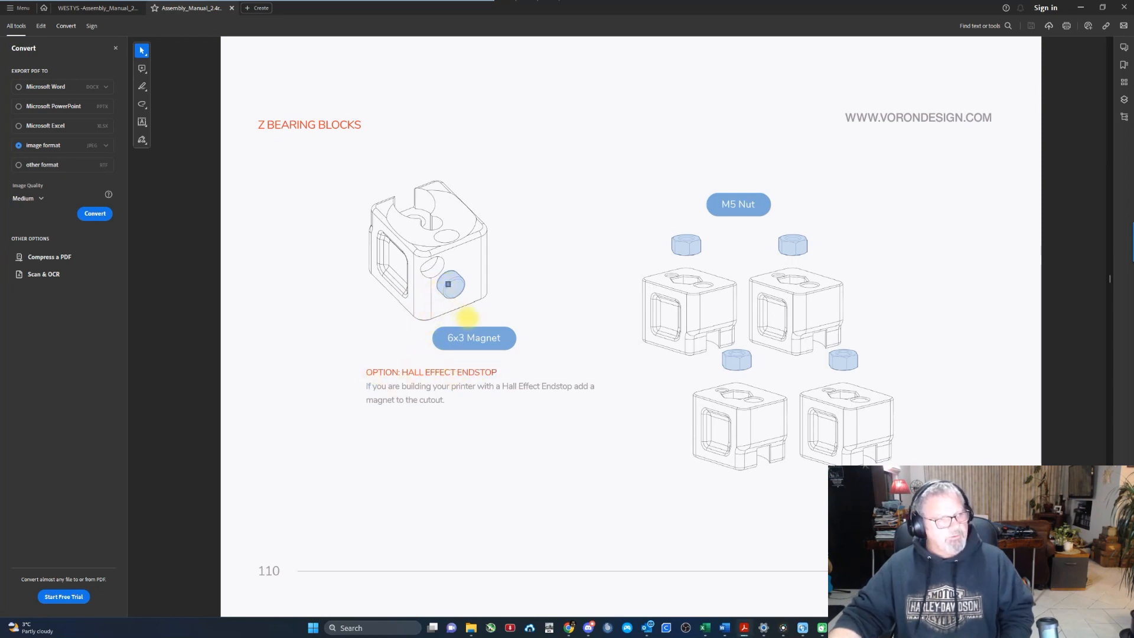
scroll("down", 3)
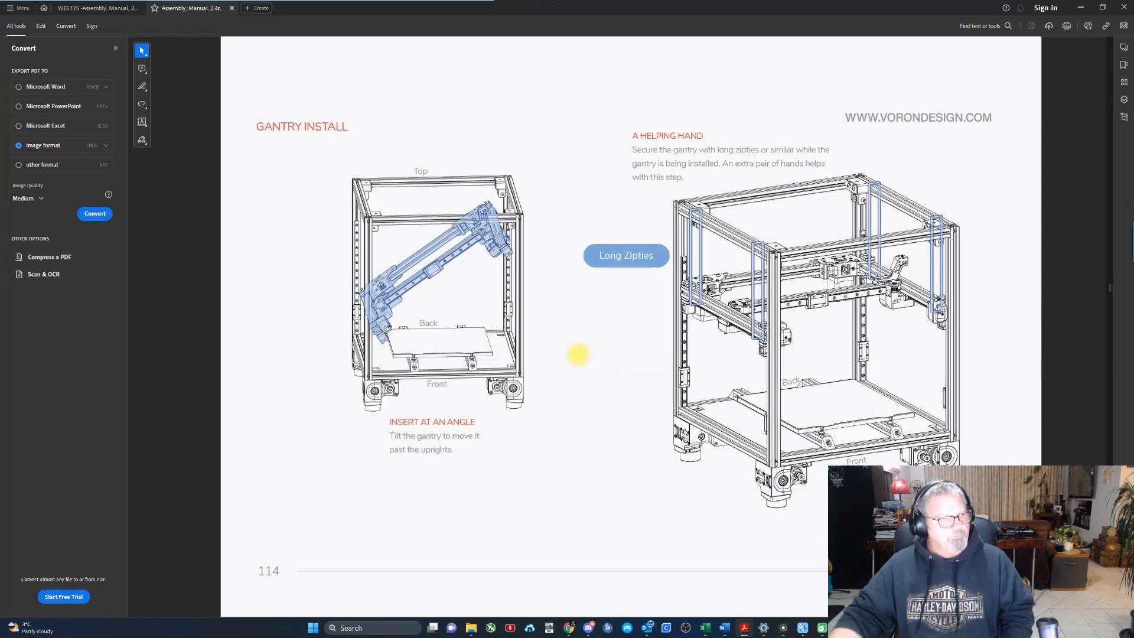
scroll("down", 3)
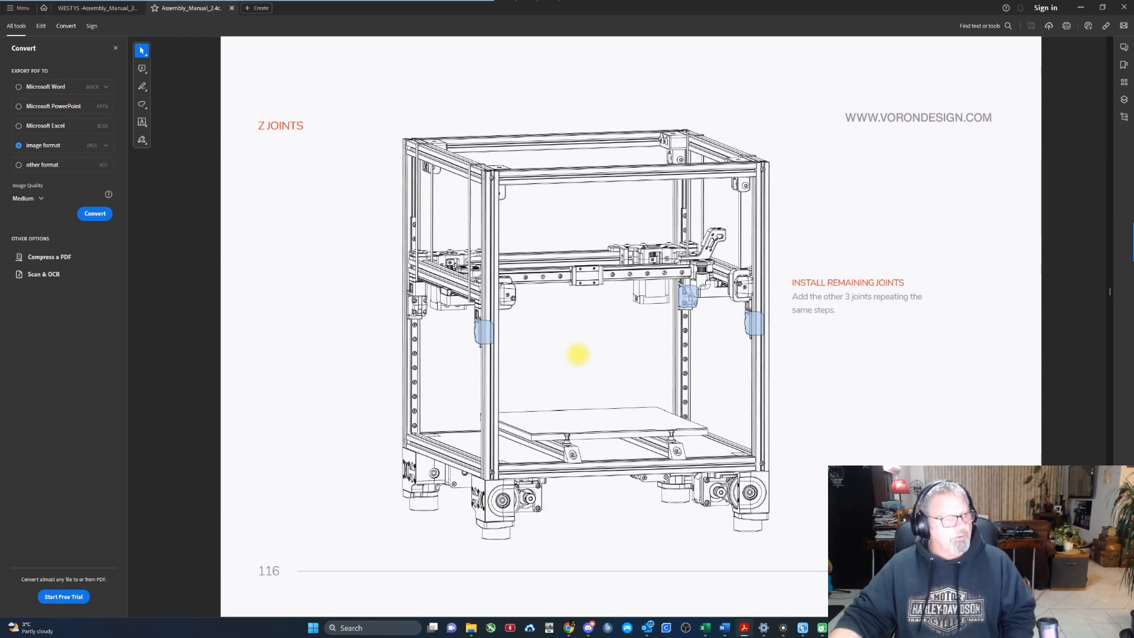
scroll("down", 3)
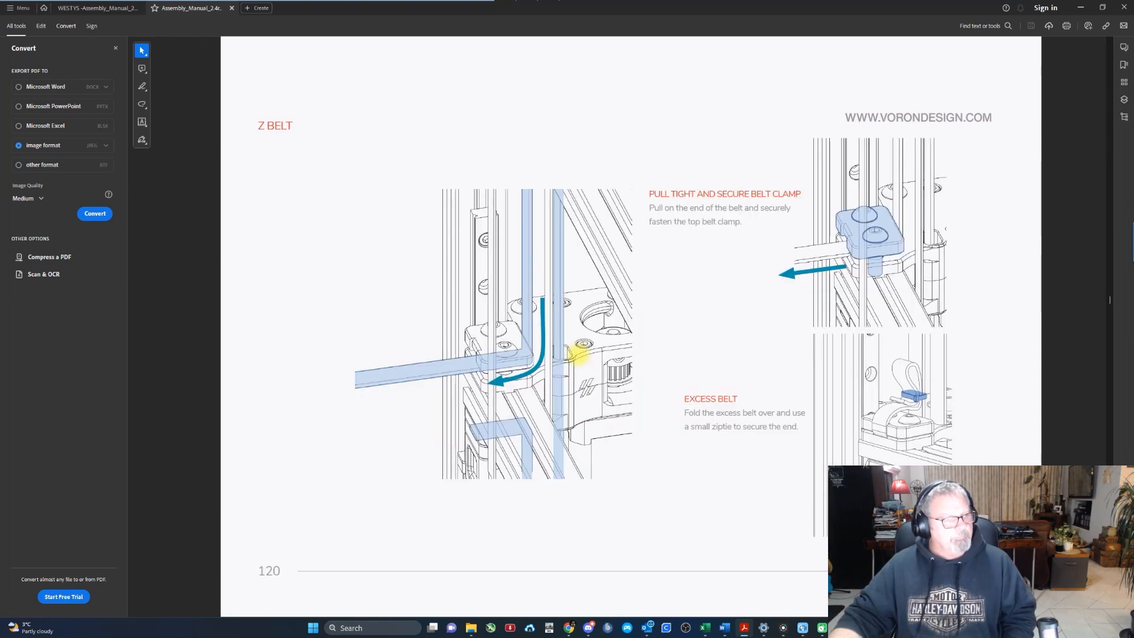
scroll("down", 3)
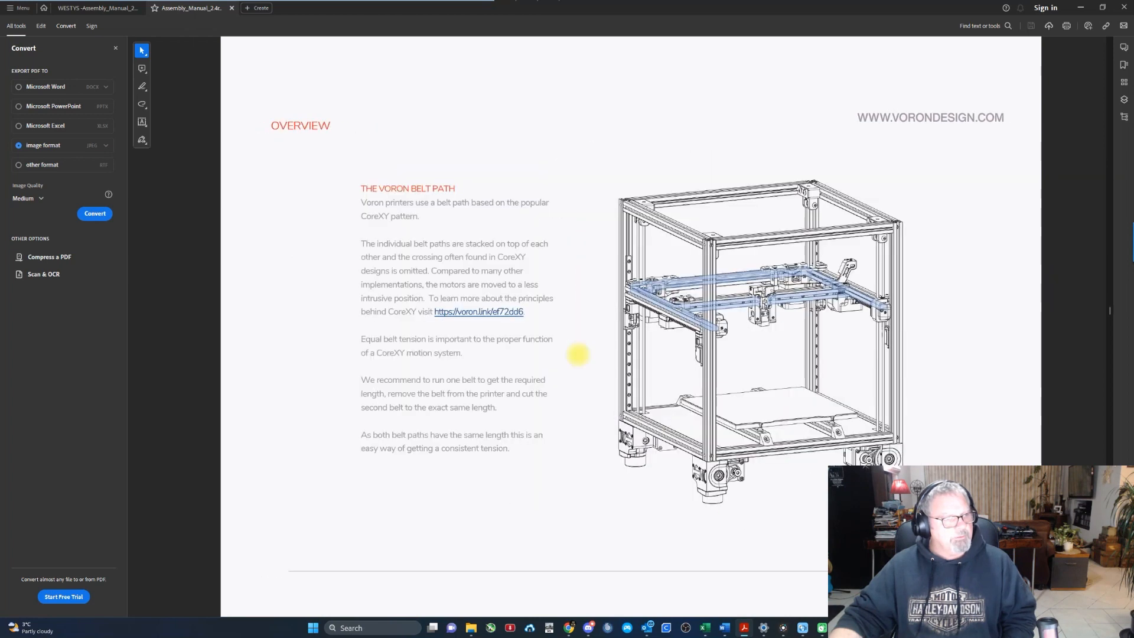
scroll("down", 3)
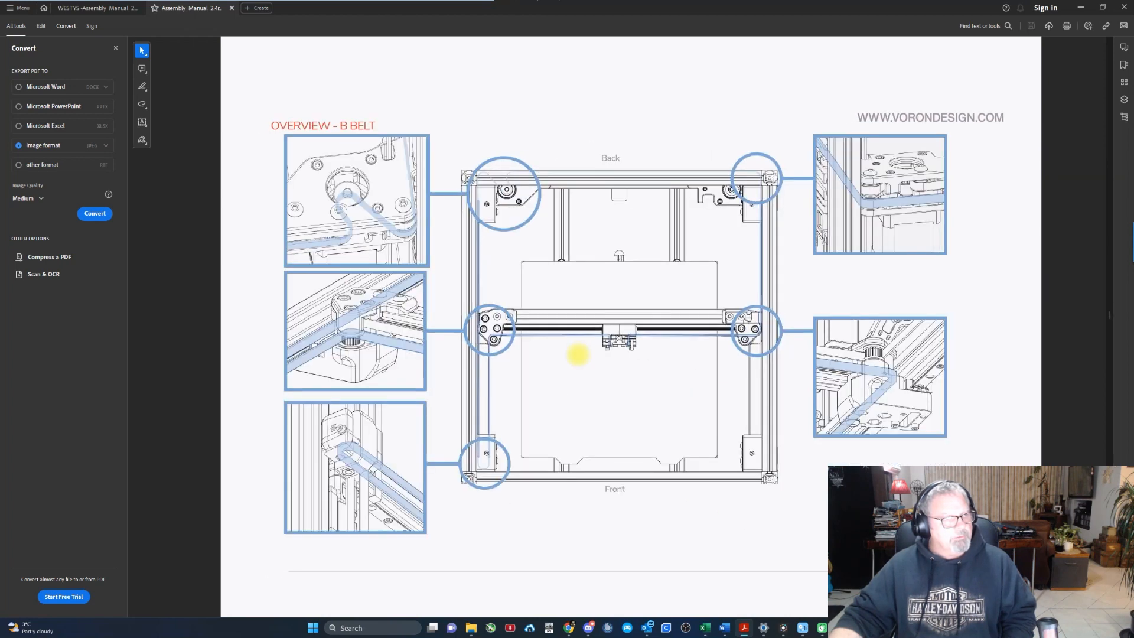
scroll("down", 3)
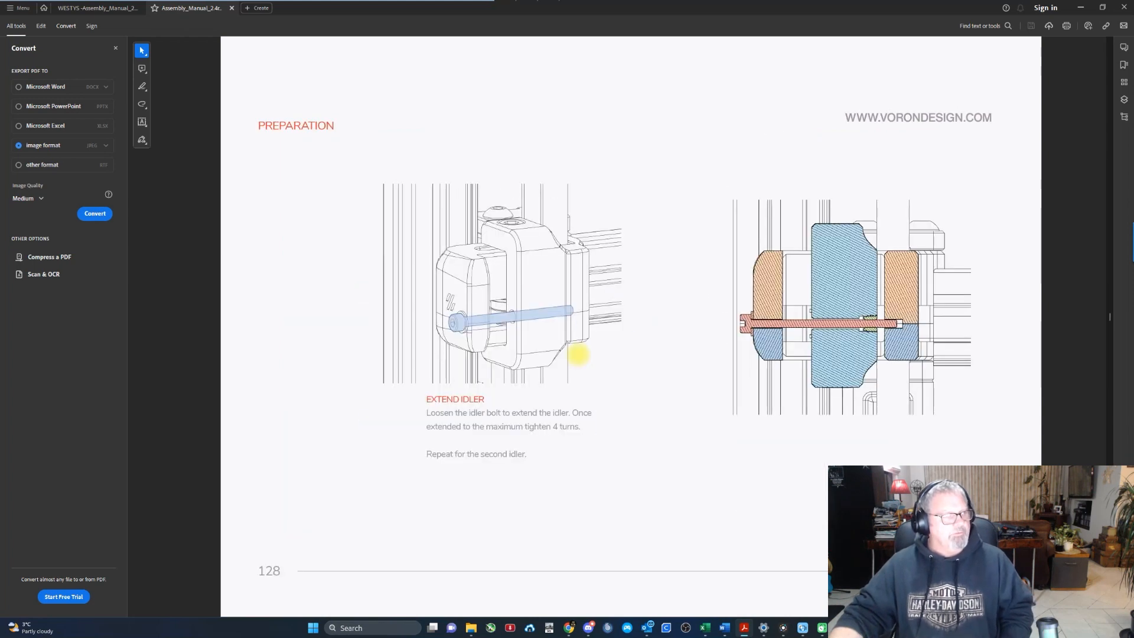
scroll("down", 3)
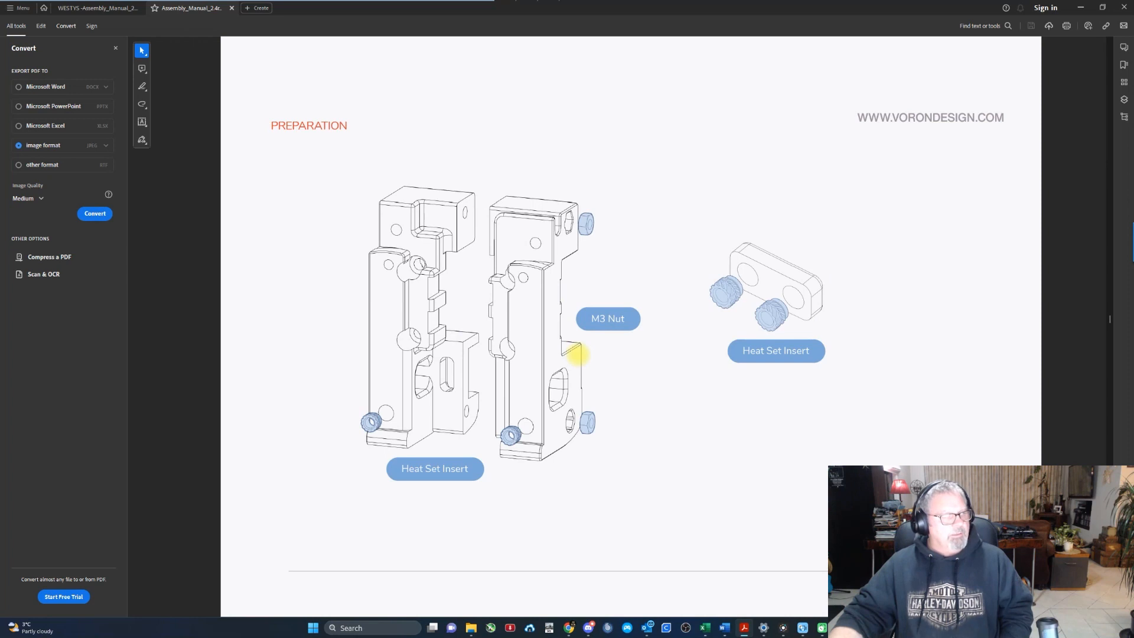
scroll("down", 3)
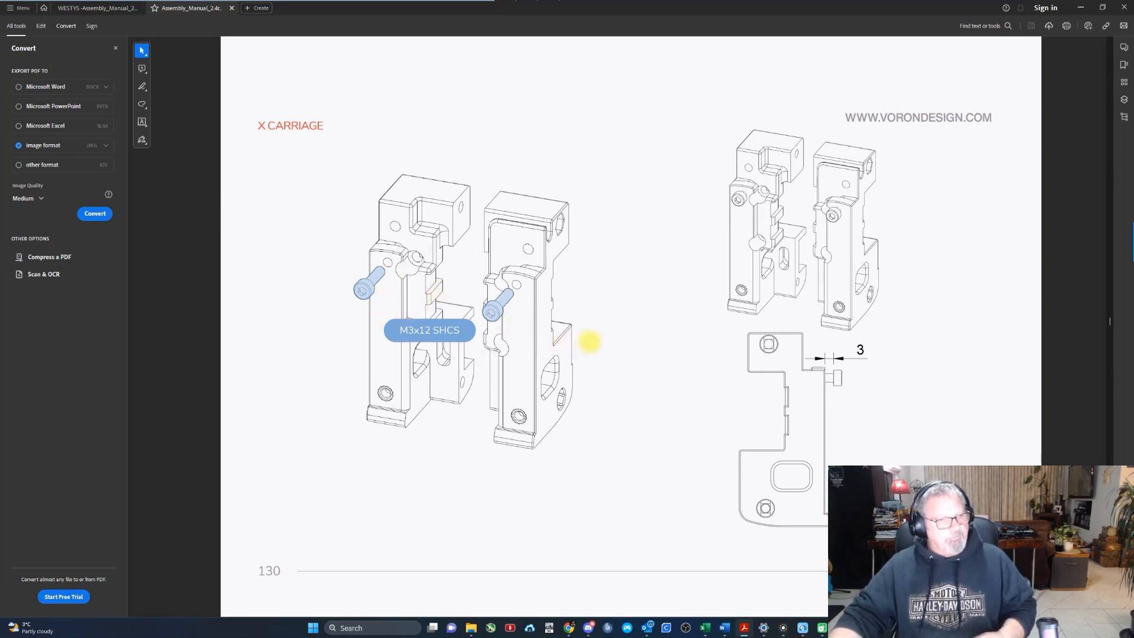
mouse_move(629, 339)
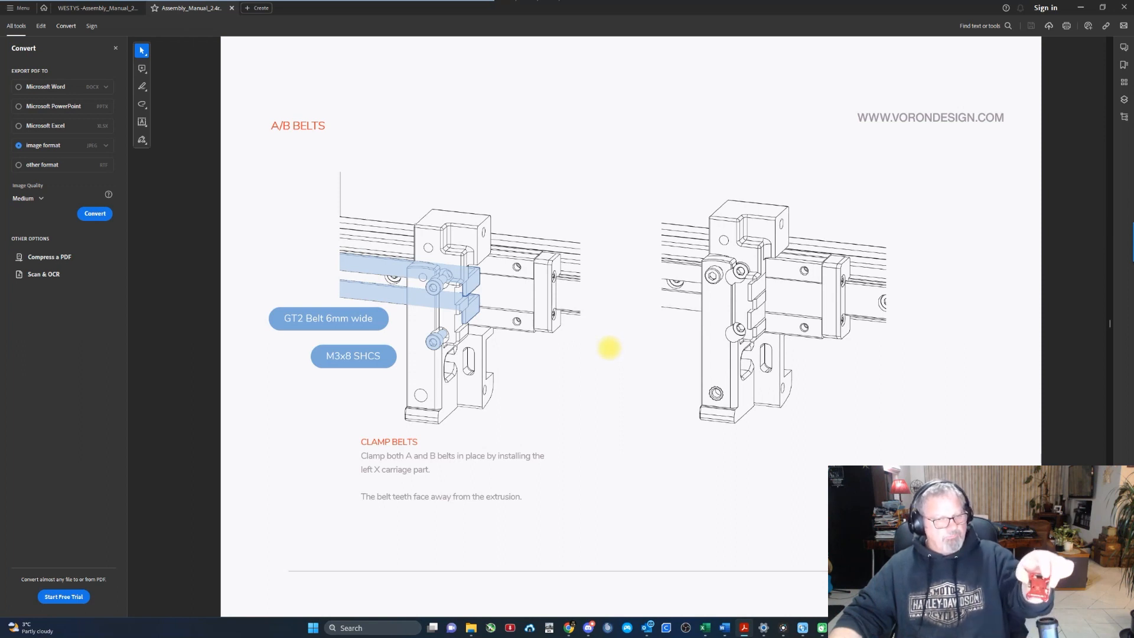
Step: Advance the manual past X Carriage and A/B belt clamping to the Stealthburner toolhead pages
scroll("down", 3)
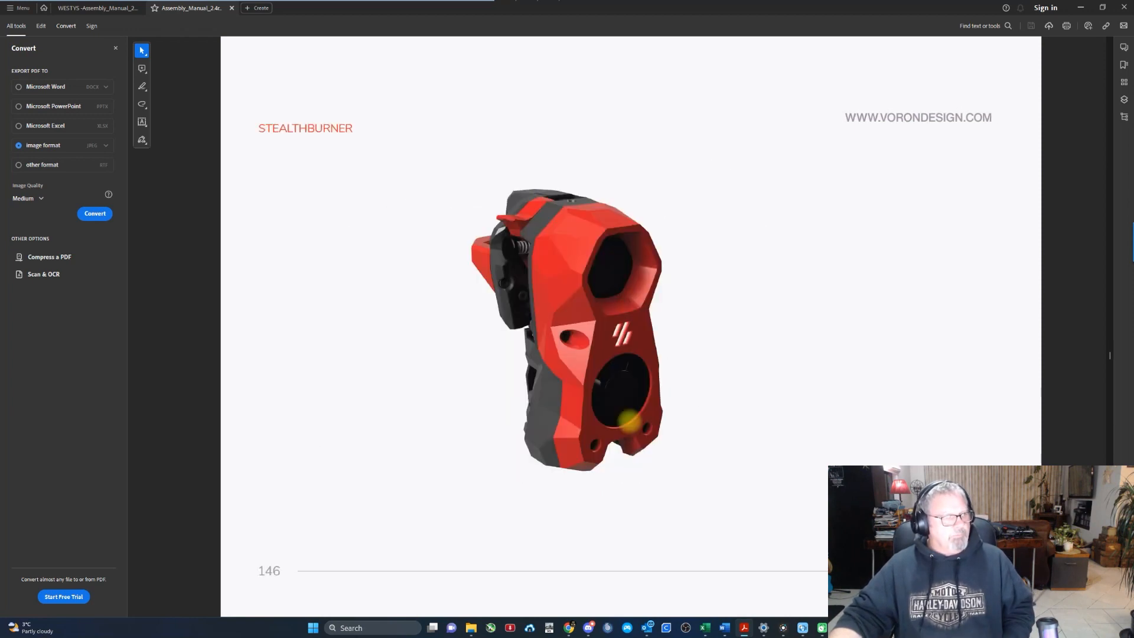
scroll("down", 3)
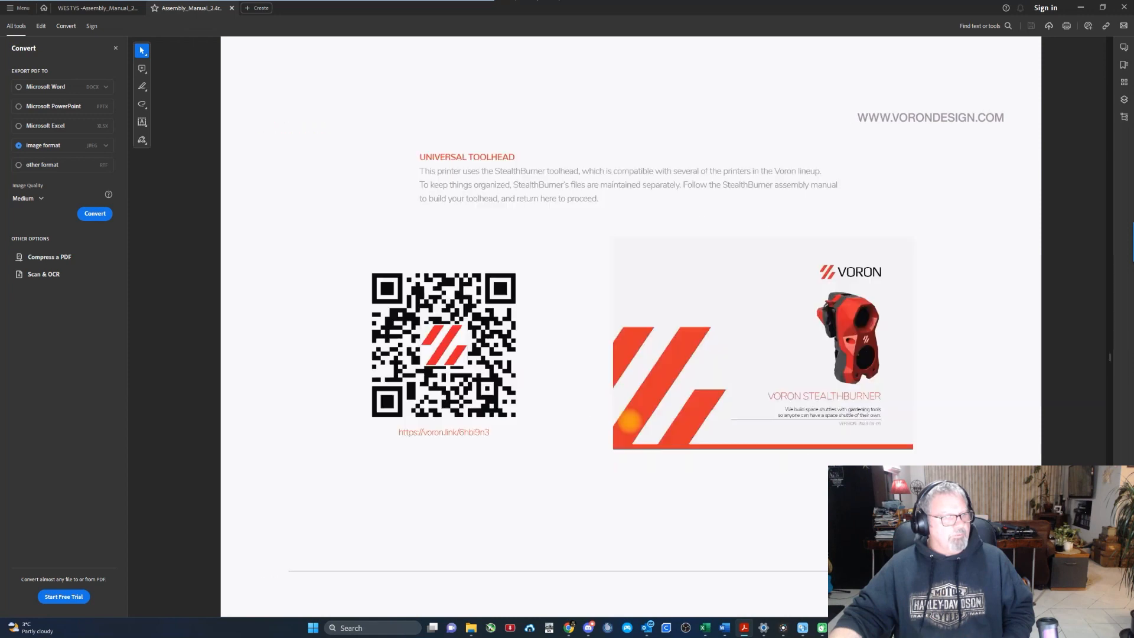
mouse_move(658, 421)
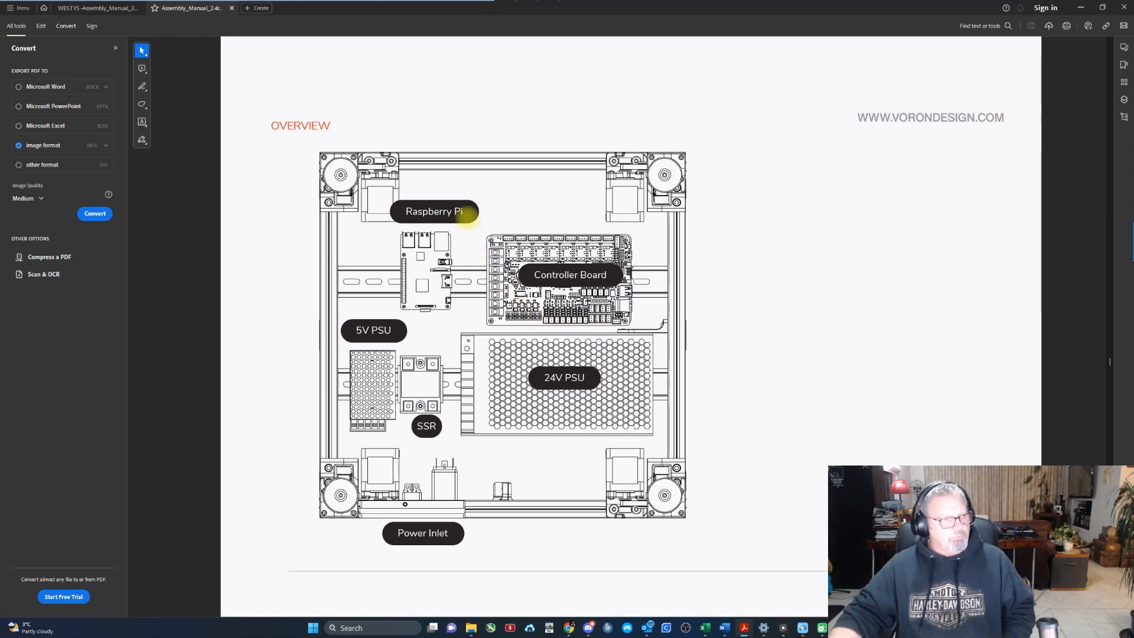
mouse_move(374, 360)
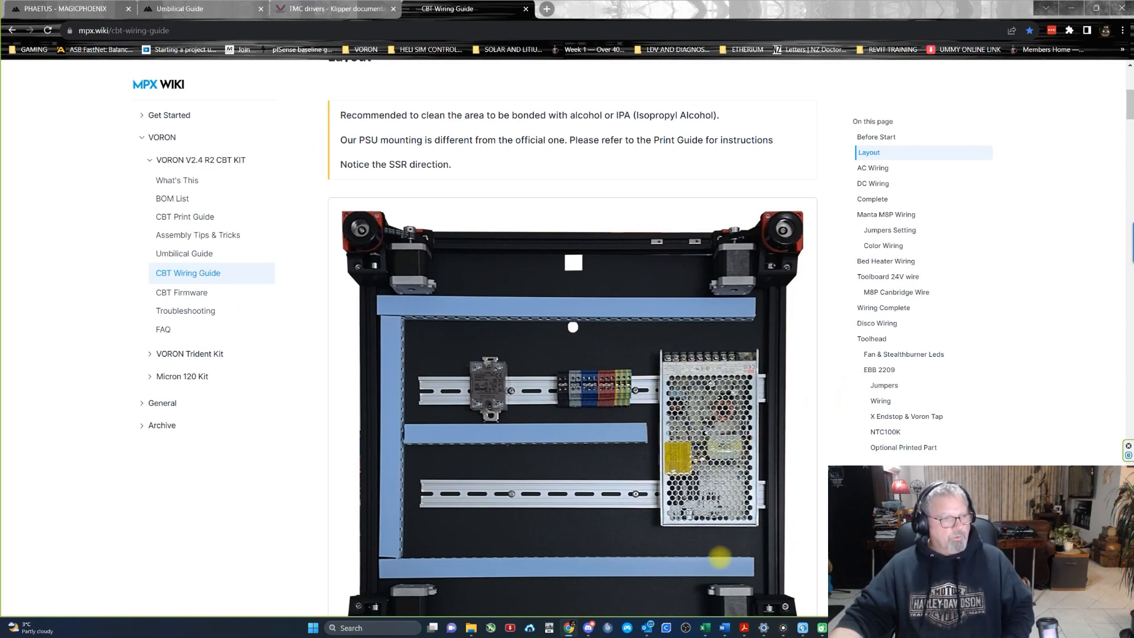
Step: Read the CBT Wiring Guide from Layout past DC and Bed Heater Wiring to Disco Wiring
scroll("down", 3)
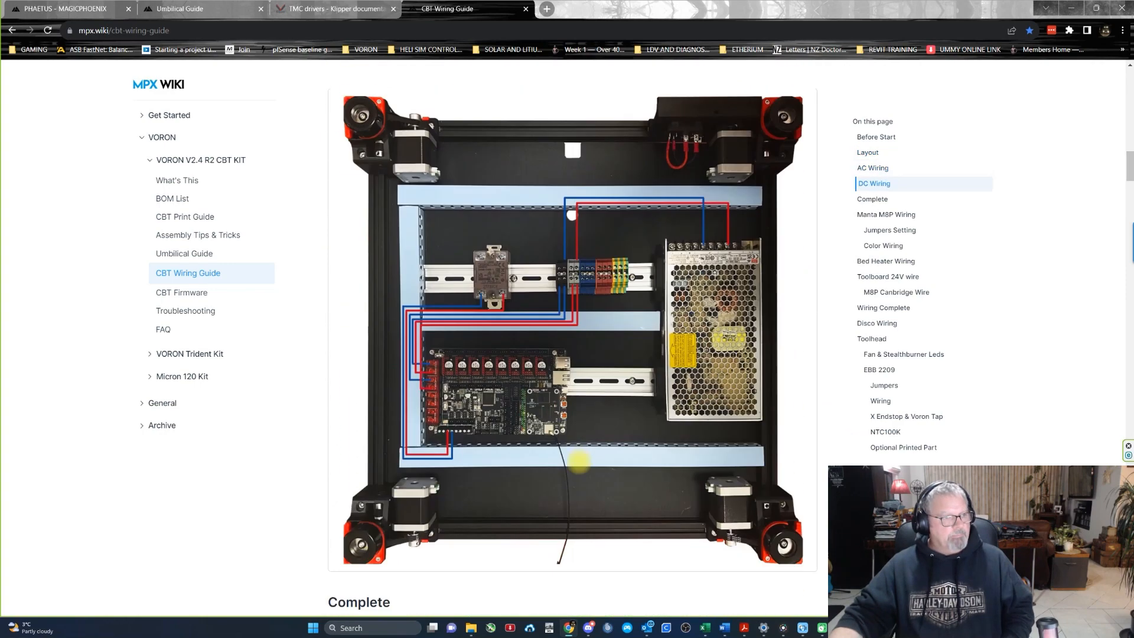
scroll("down", 3)
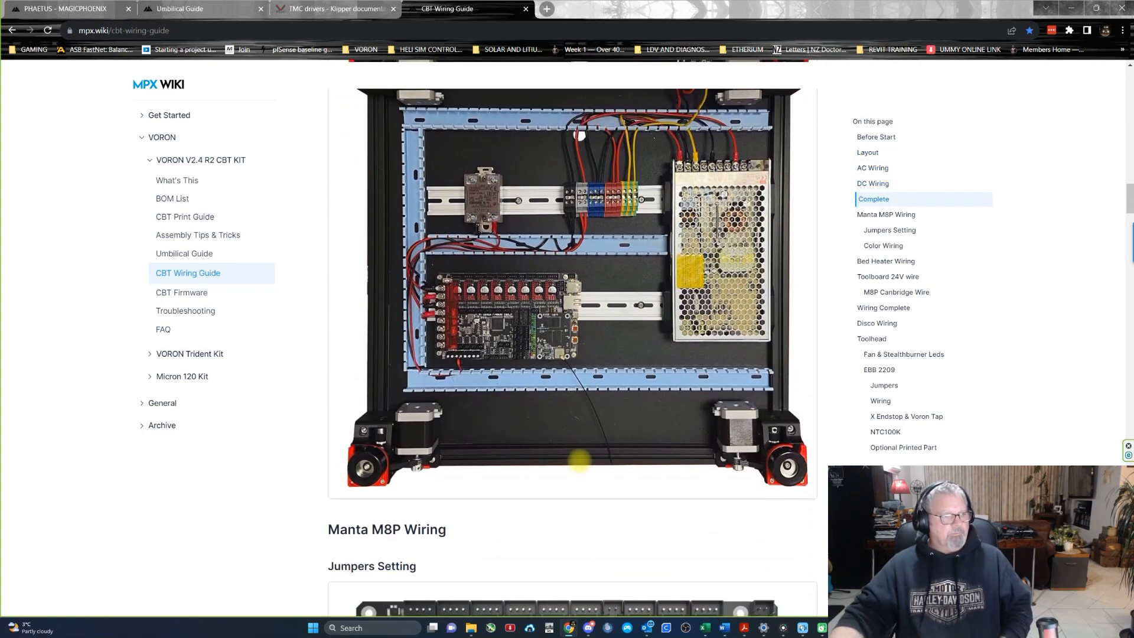
scroll("down", 3)
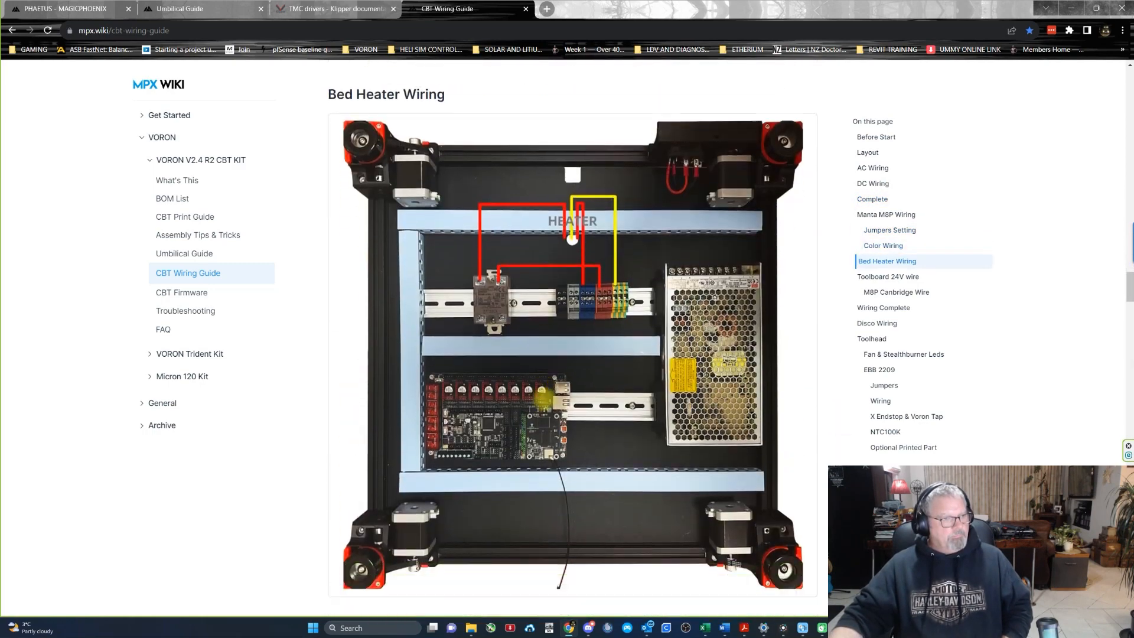
scroll("down", 3)
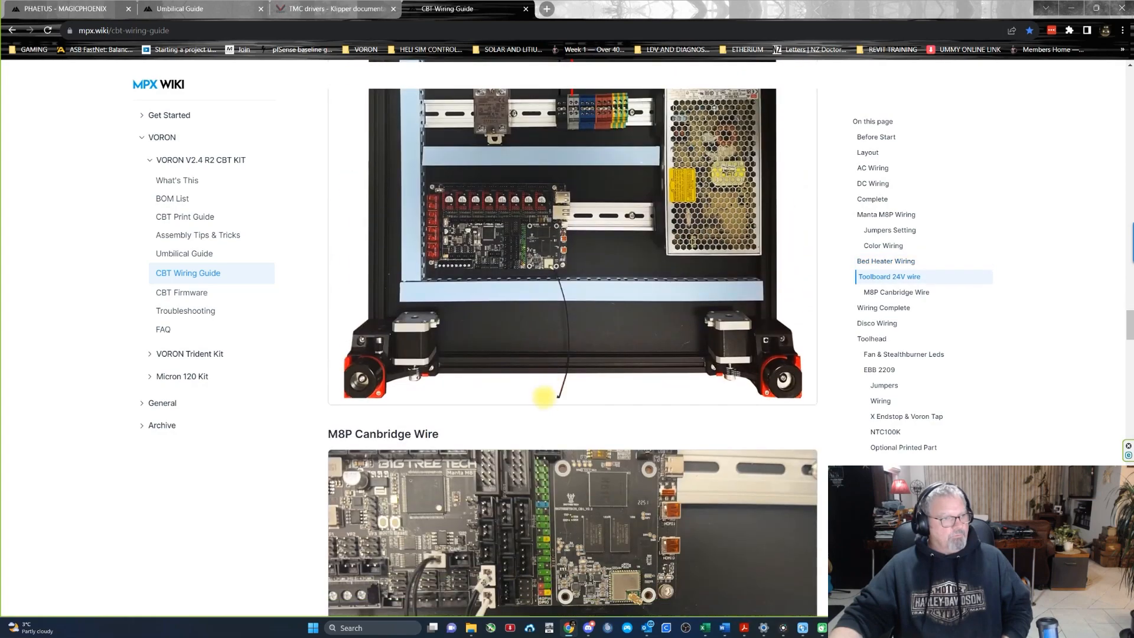
scroll("down", 3)
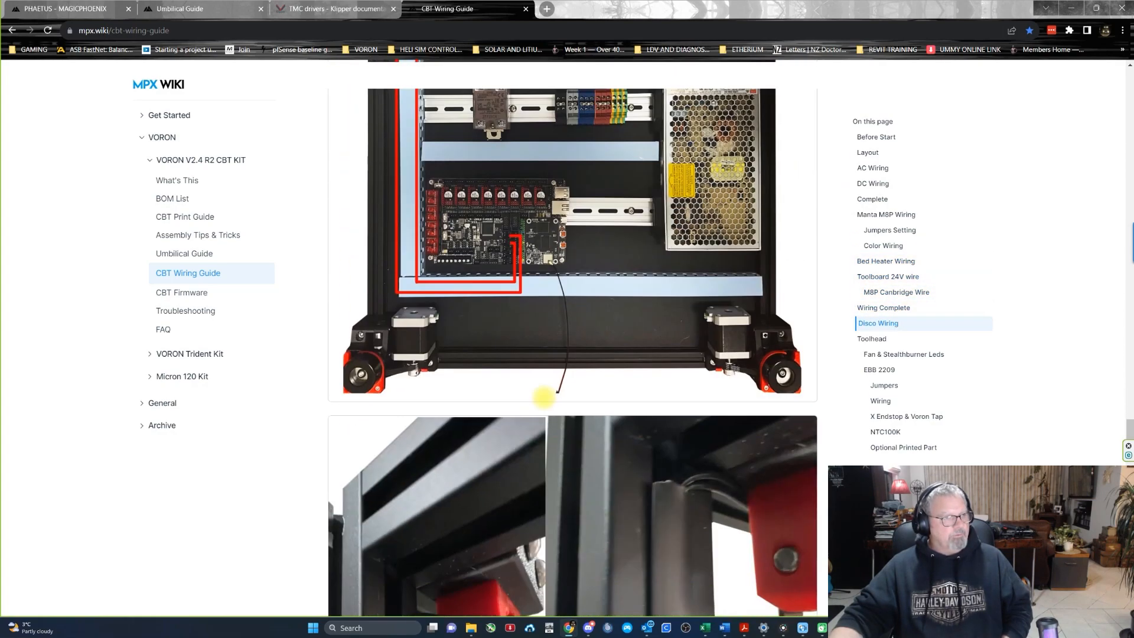
scroll("down", 3)
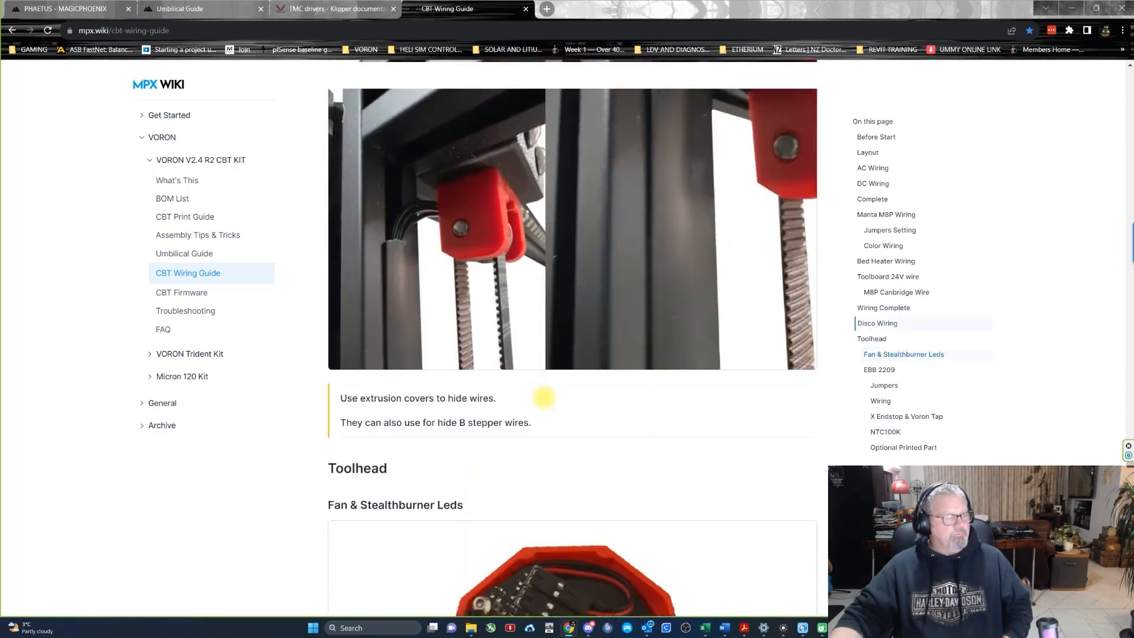
scroll("down", 3)
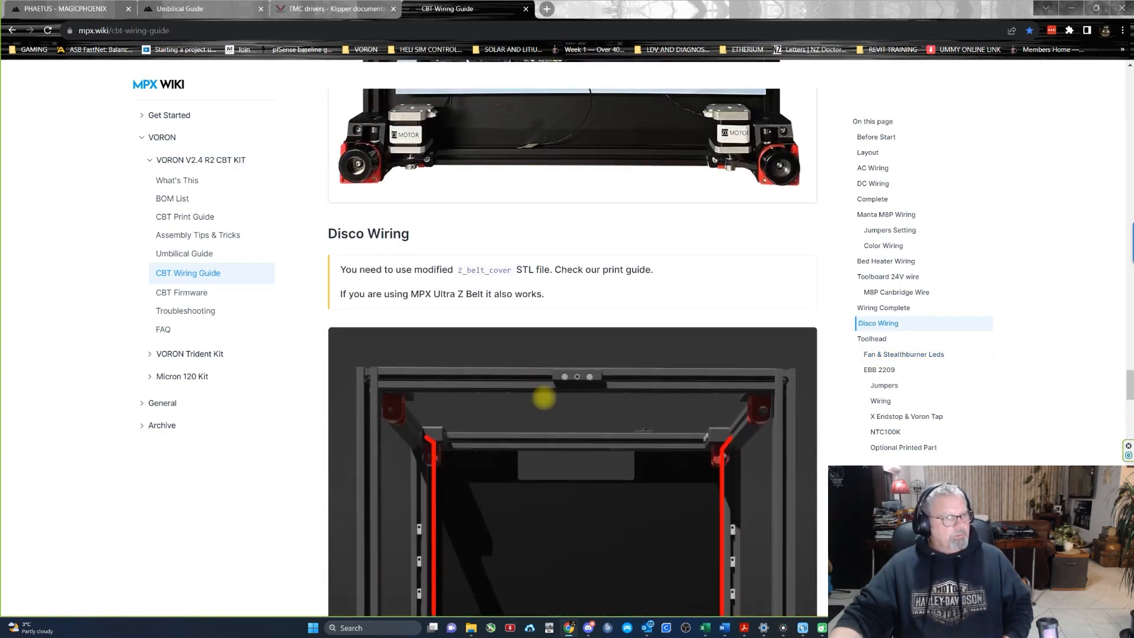
scroll("down", 3)
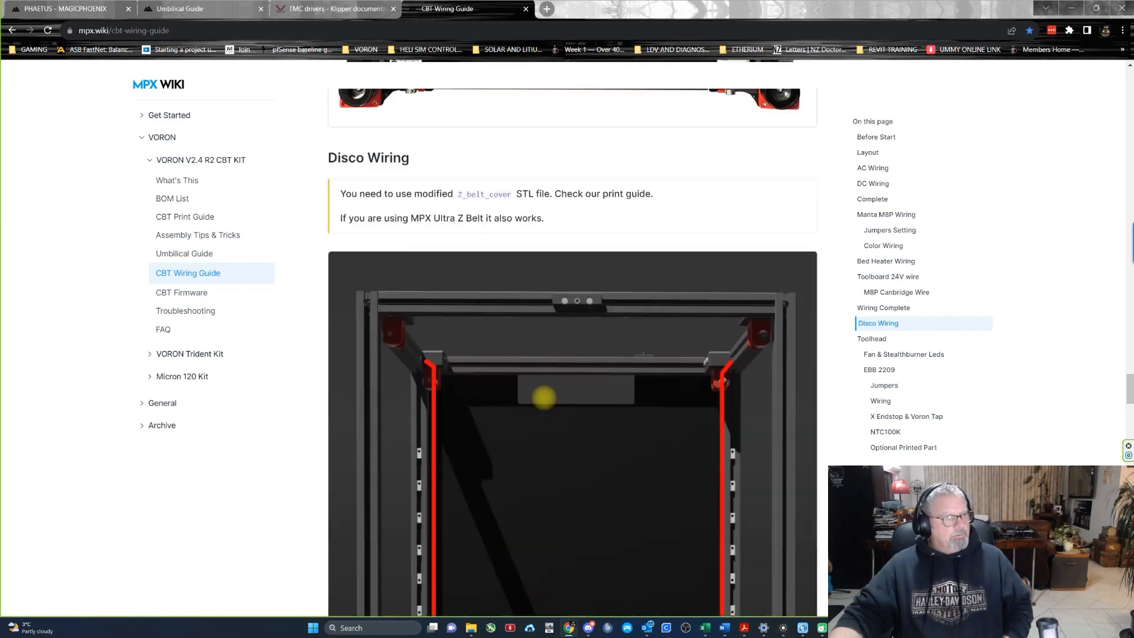
scroll("up", 3)
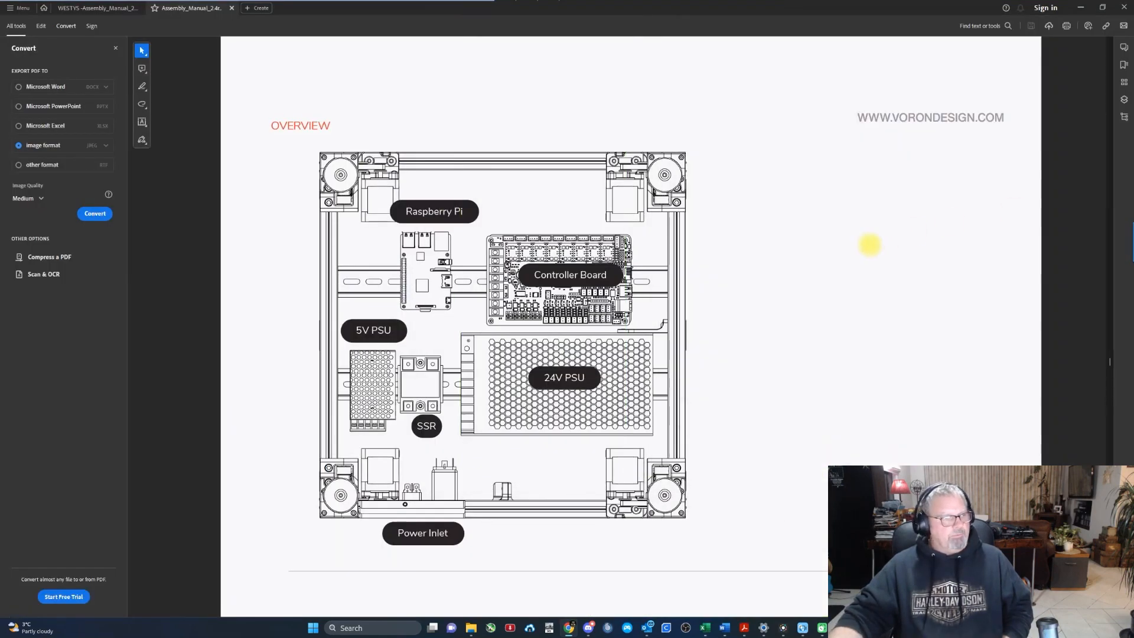
Step: Page the manual from the Z Endstop pages through X/Y endstops to Alternate X/Y Endstops
scroll("down", 3)
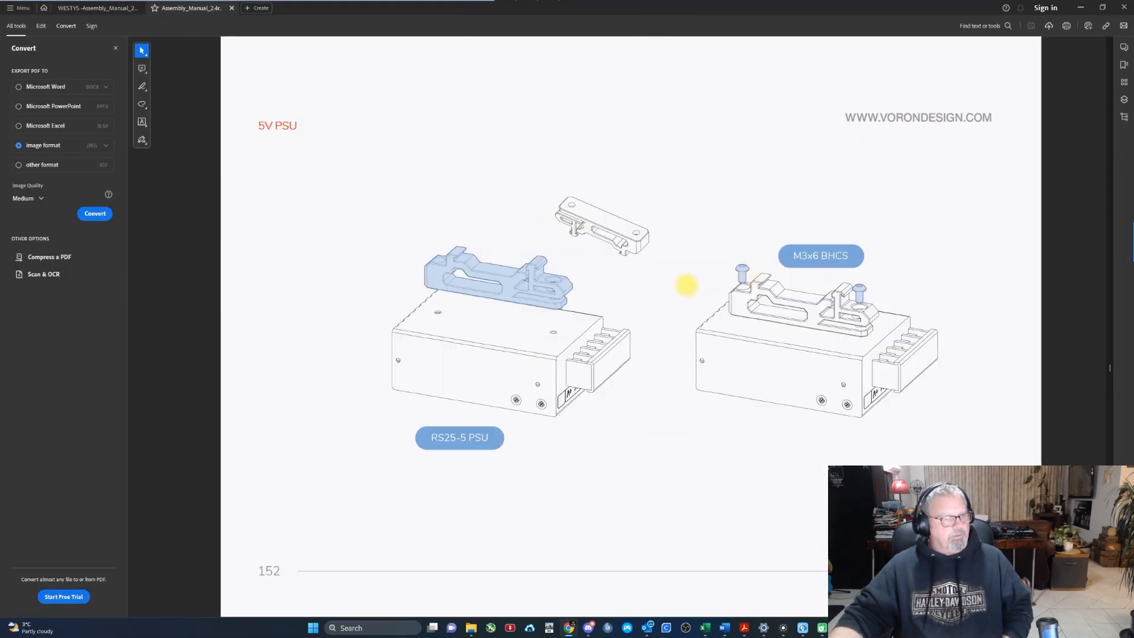
mouse_move(770, 275)
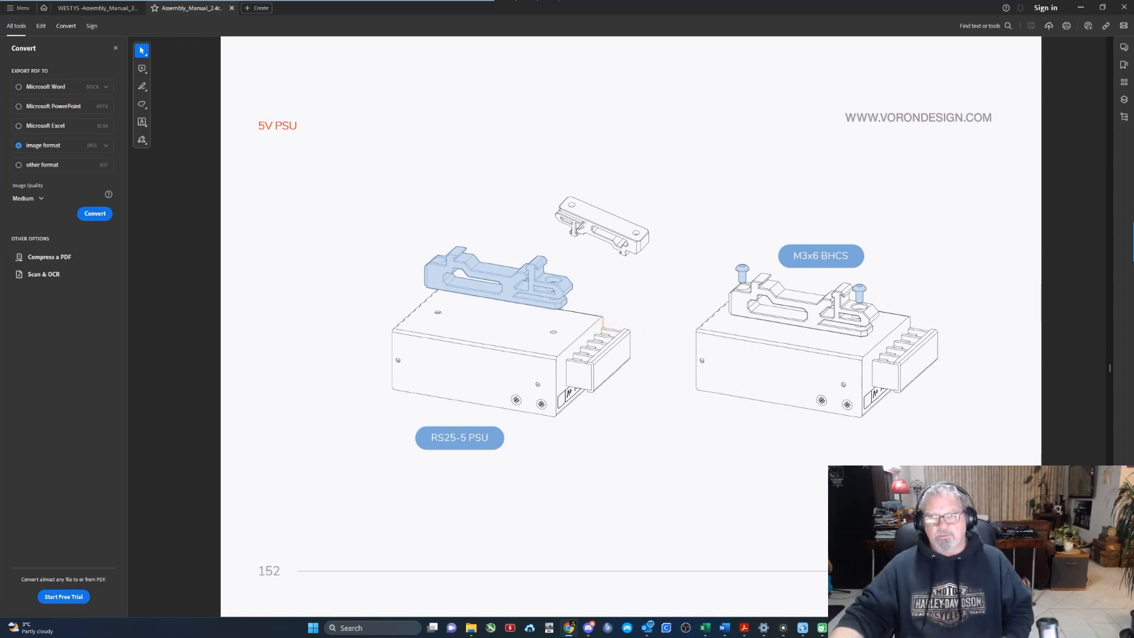
scroll("down", 3)
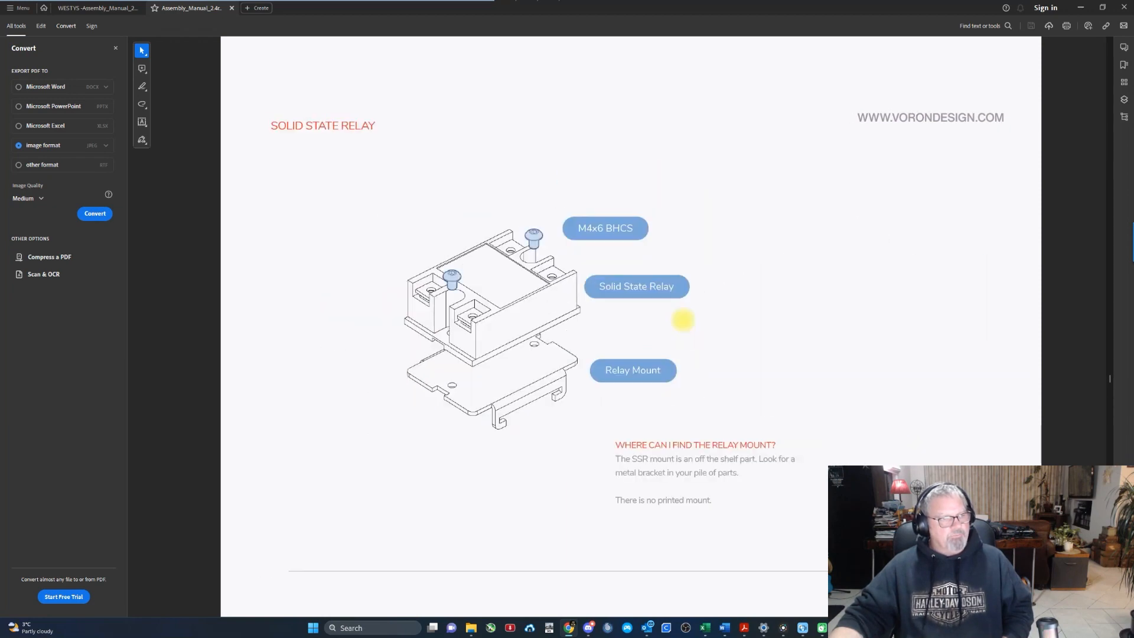
scroll("down", 3)
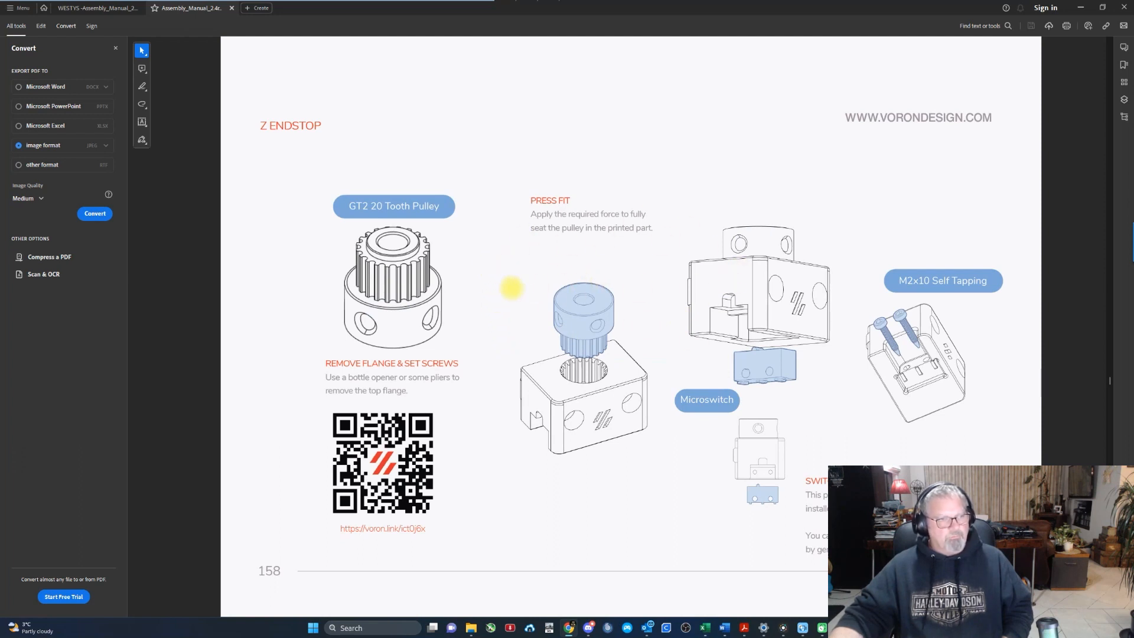
scroll("down", 3)
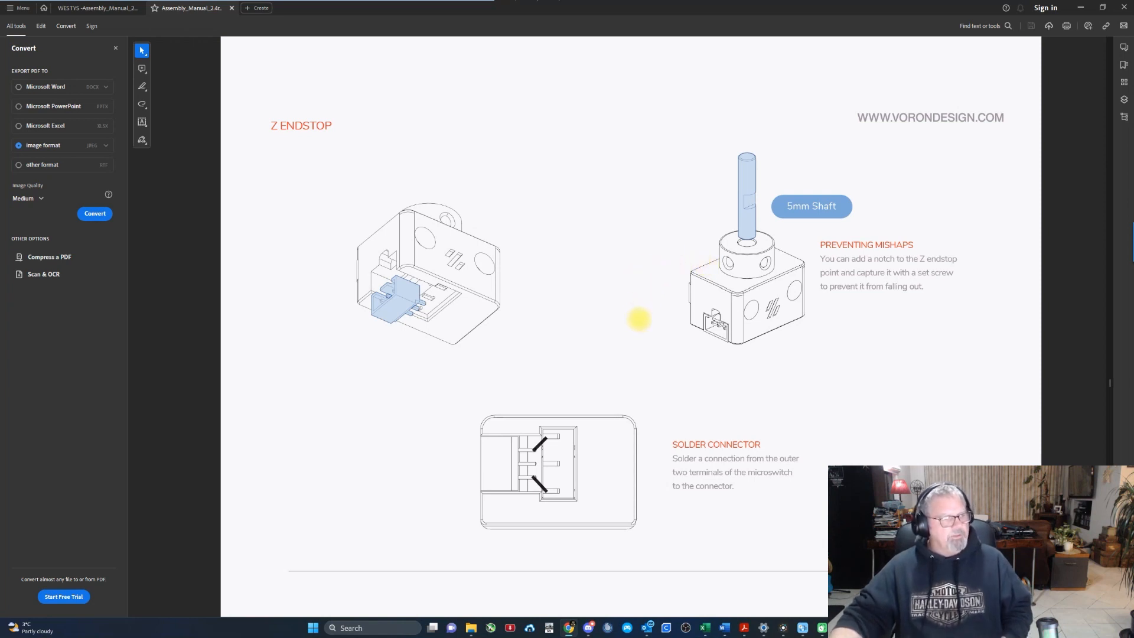
scroll("down", 3)
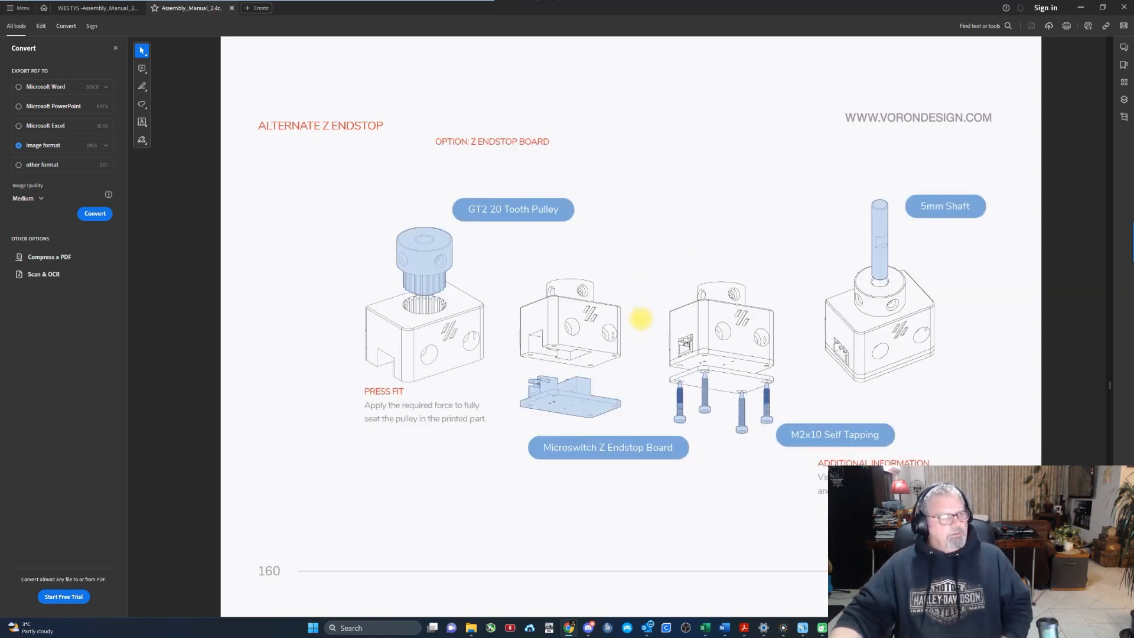
scroll("down", 3)
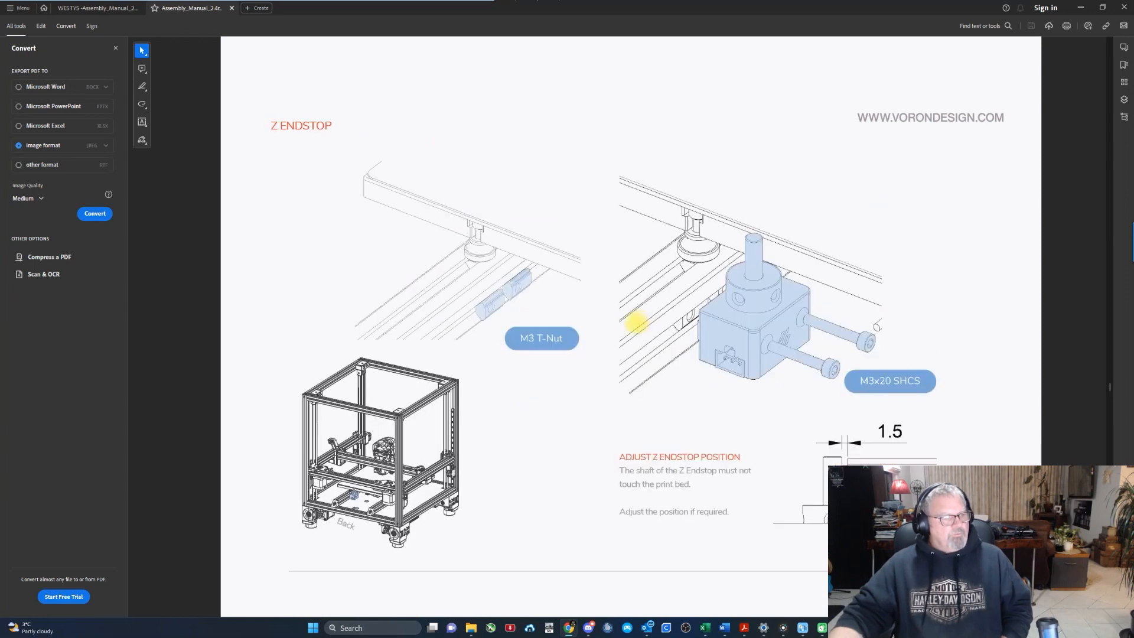
scroll("down", 3)
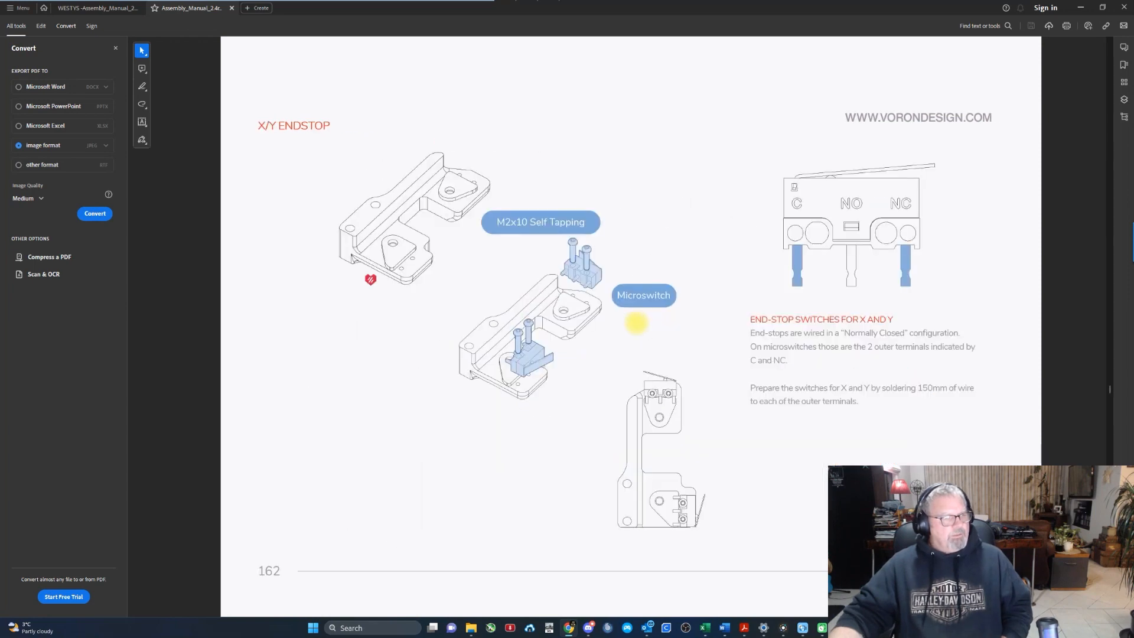
scroll("down", 3)
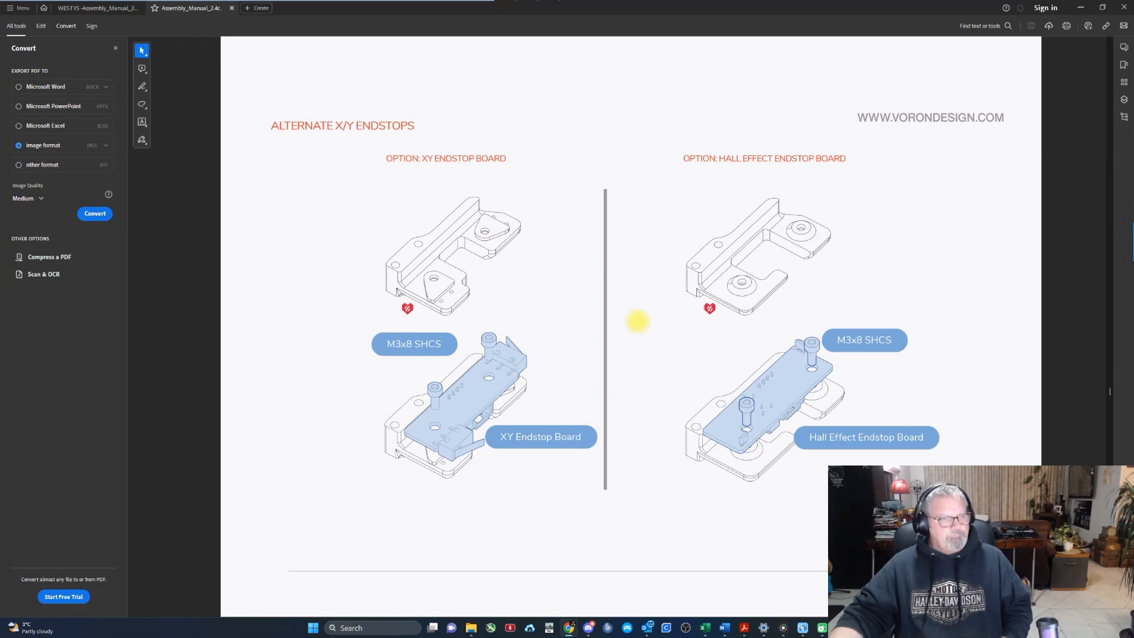
scroll("down", 3)
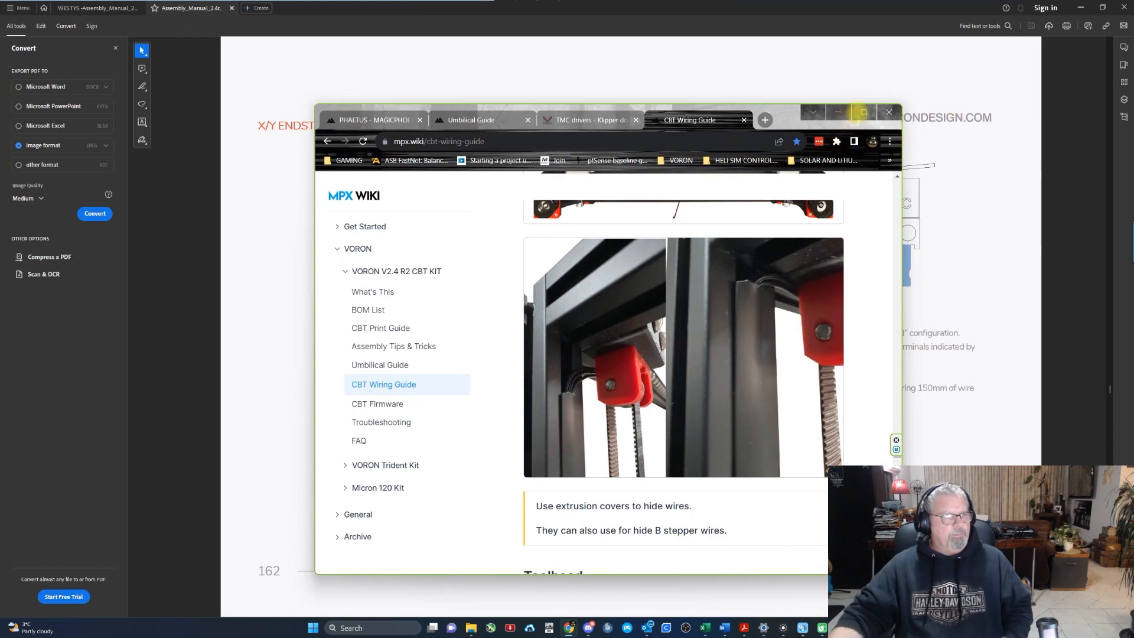
Step: Maximize the wiki window and open the Umbilical Guide's Summary section
left_click(863, 113)
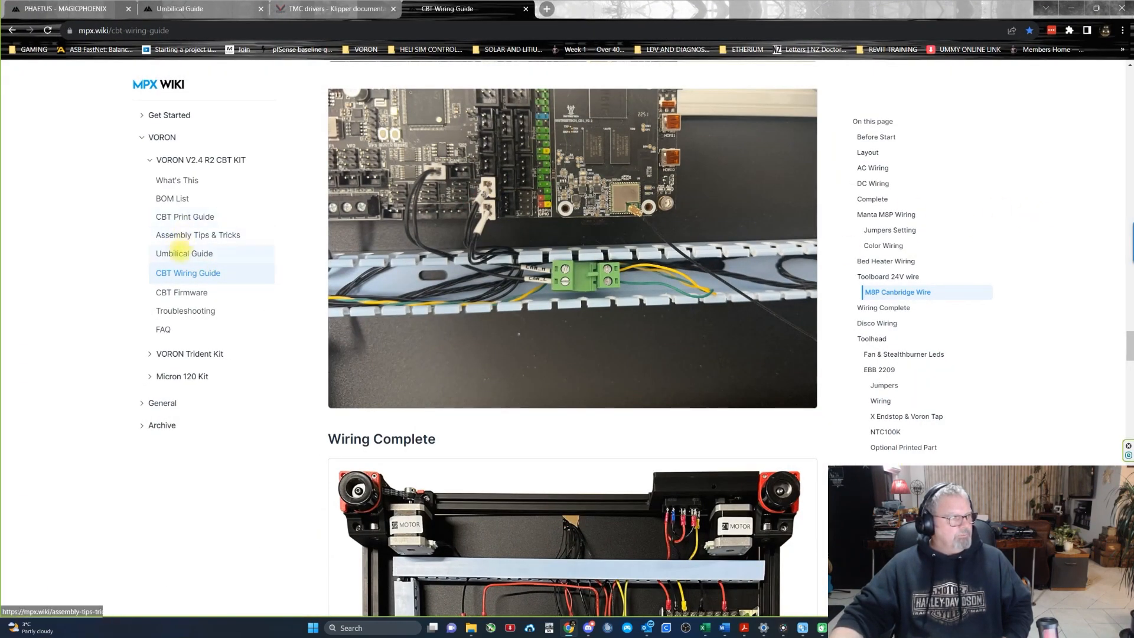
left_click(183, 254)
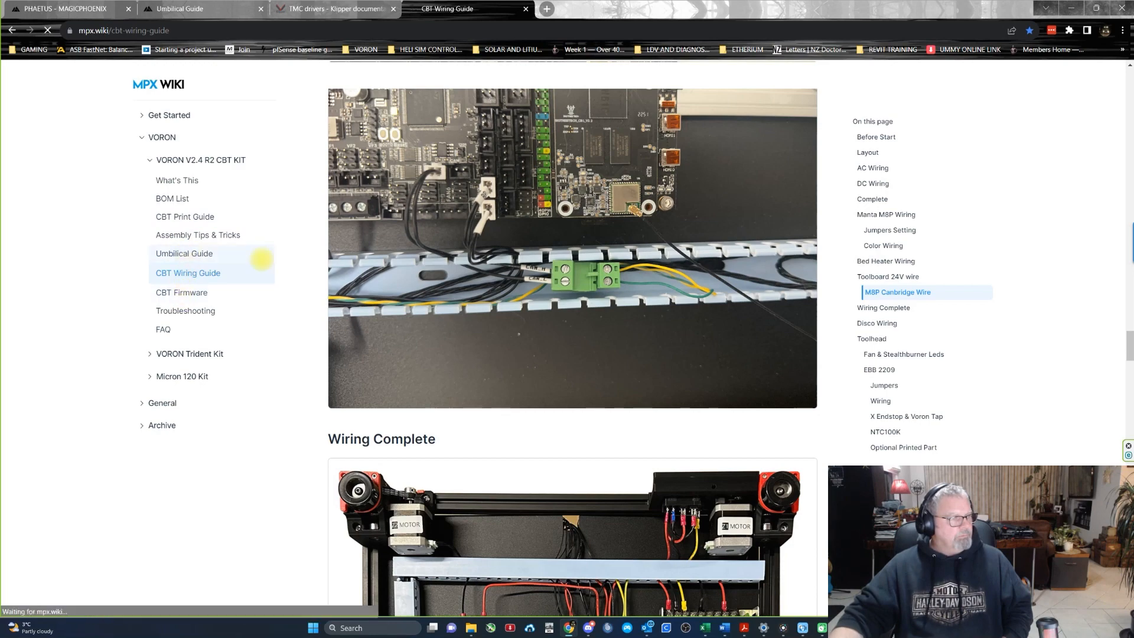
left_click(184, 253)
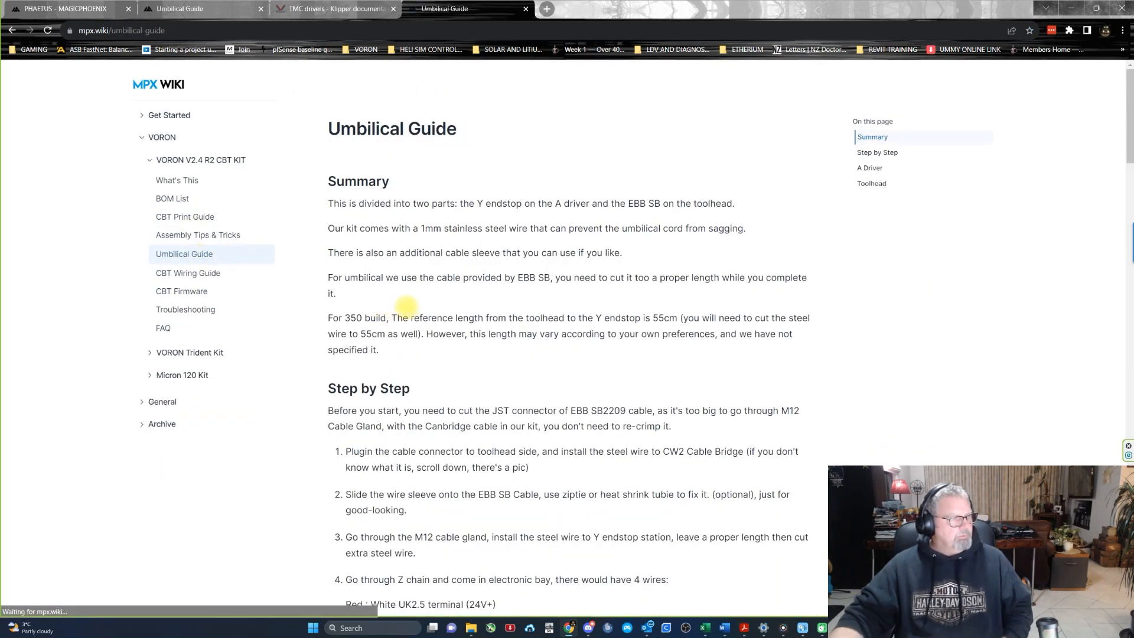
scroll("down", 3)
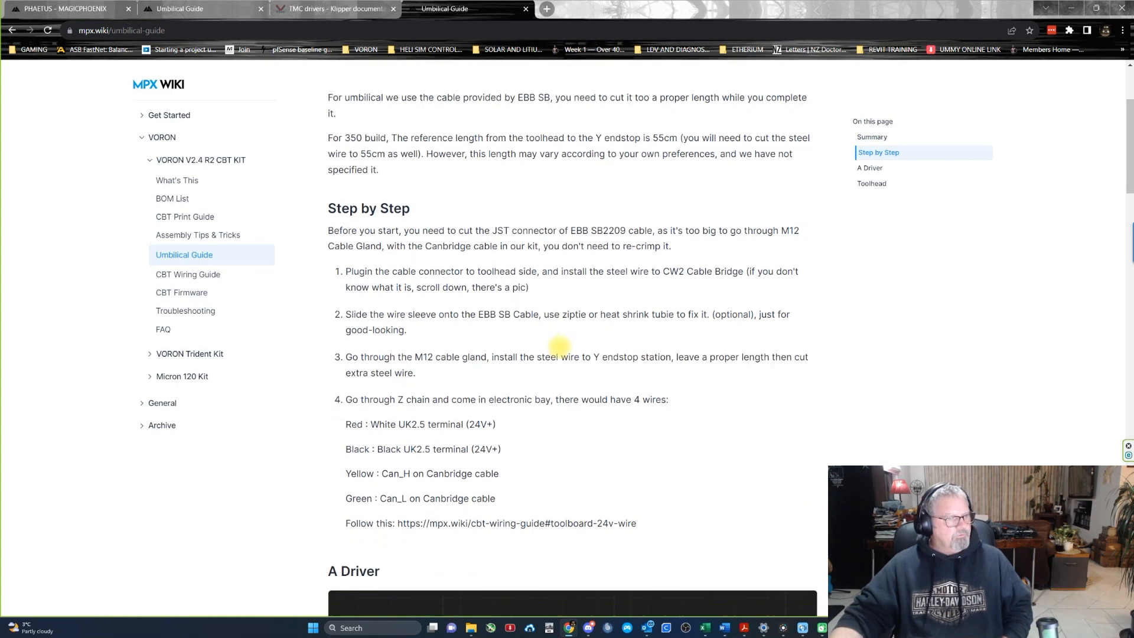
scroll("down", 3)
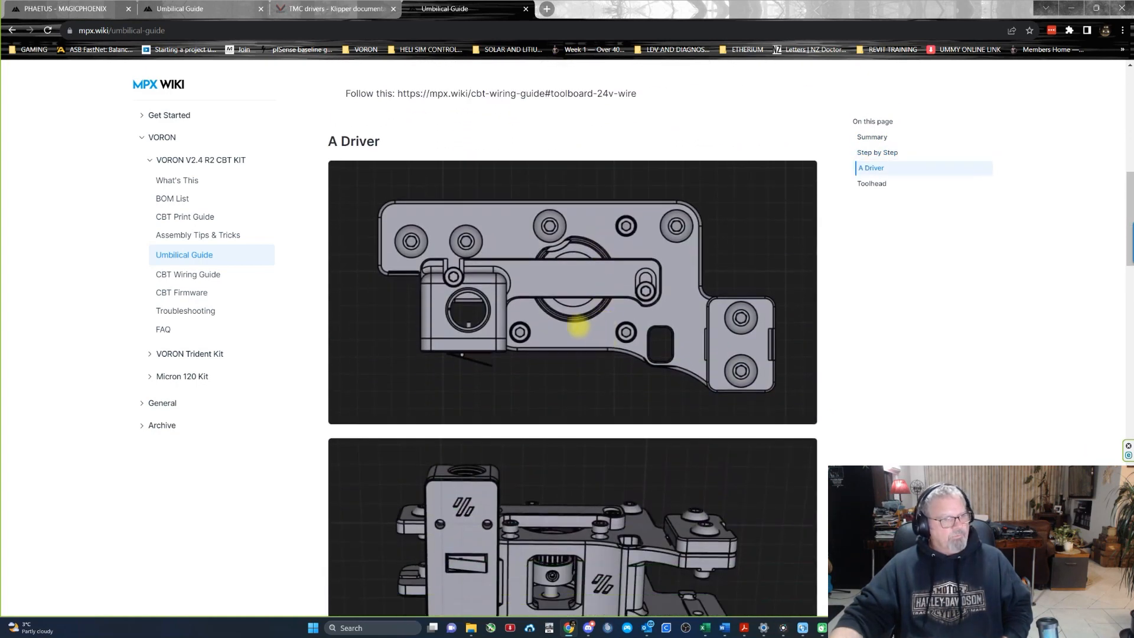
scroll("down", 3)
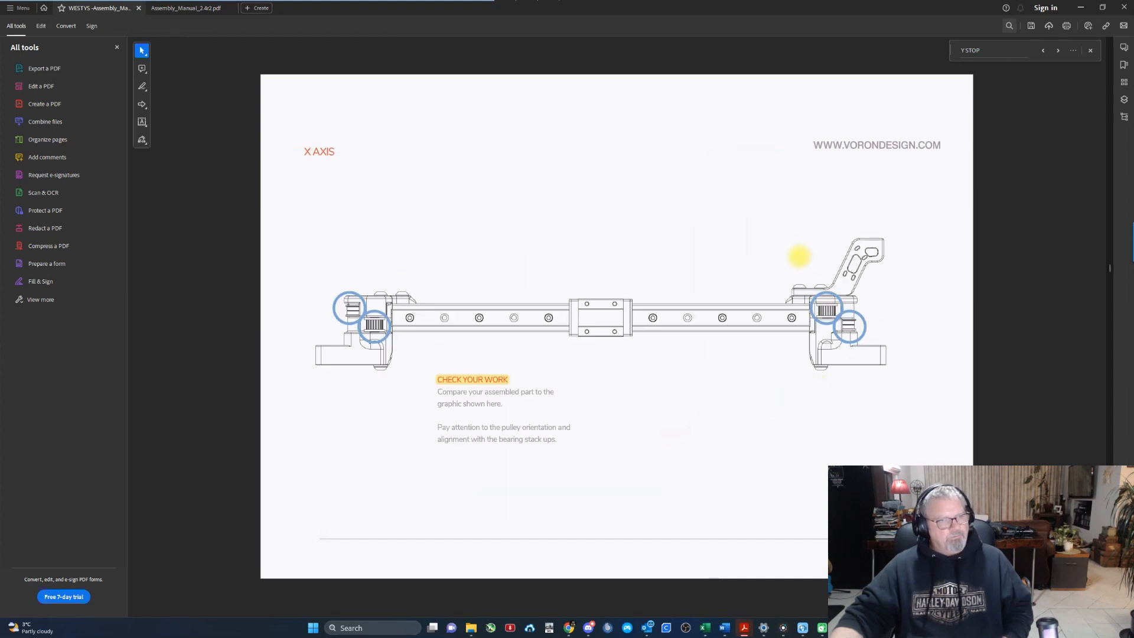
Step: Read the Step by Step and A Driver mounting images down to the Toolhead section
scroll("down", 3)
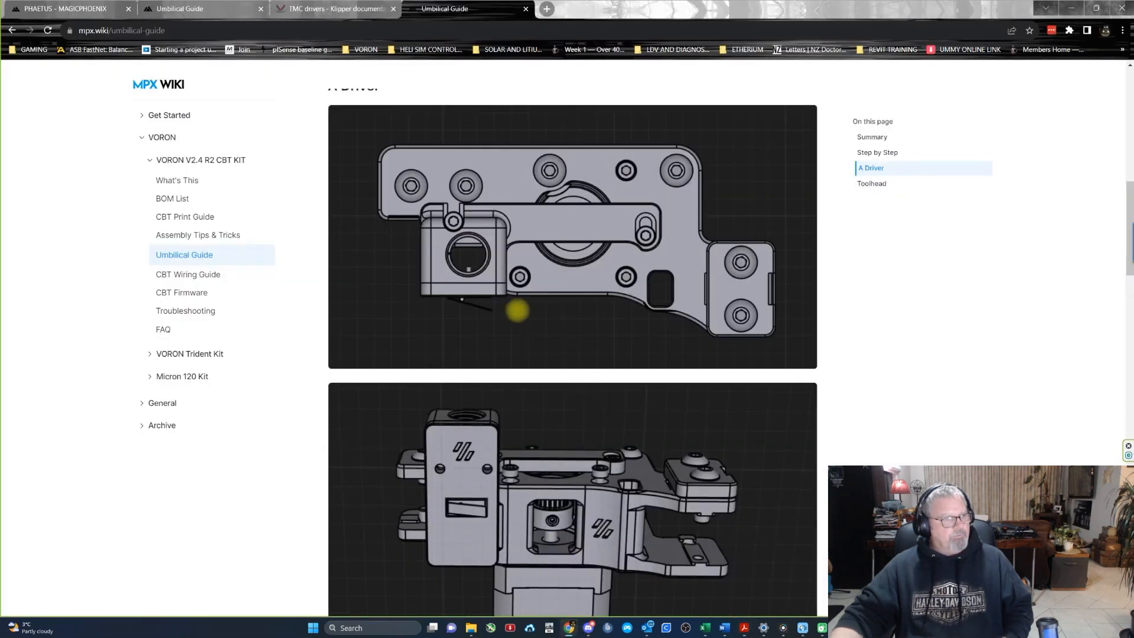
scroll("down", 3)
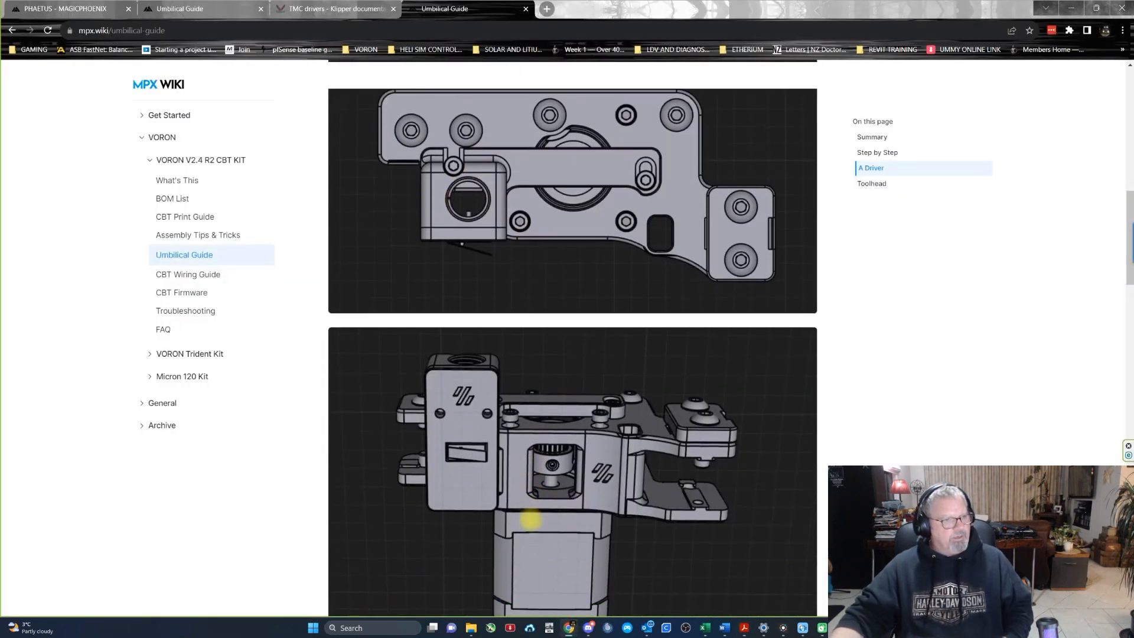
scroll("down", 3)
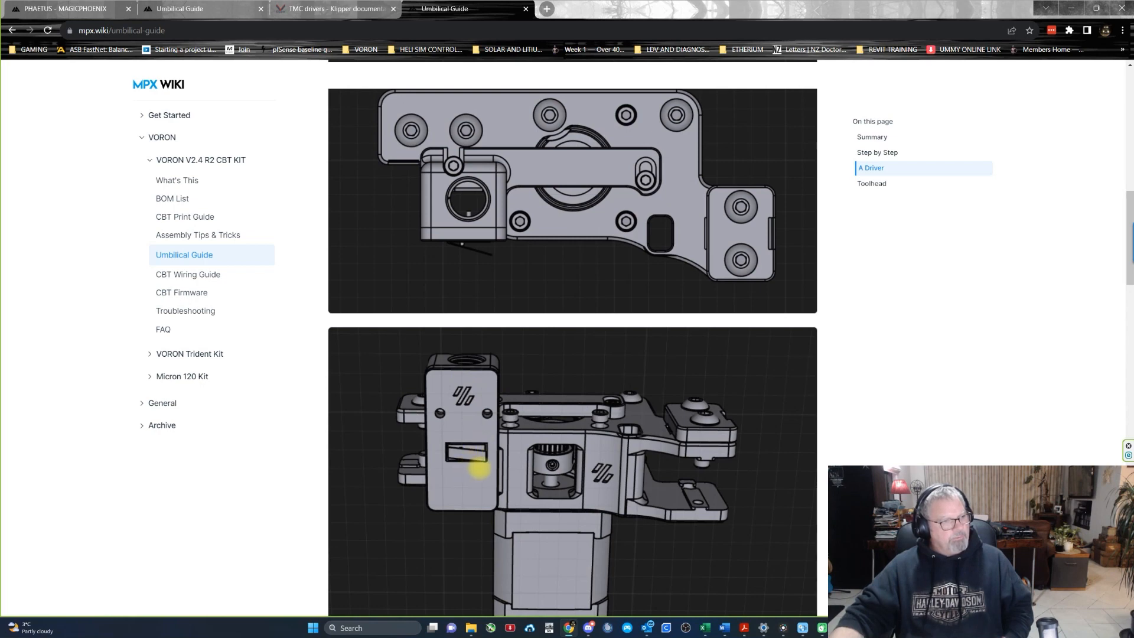
scroll("down", 3)
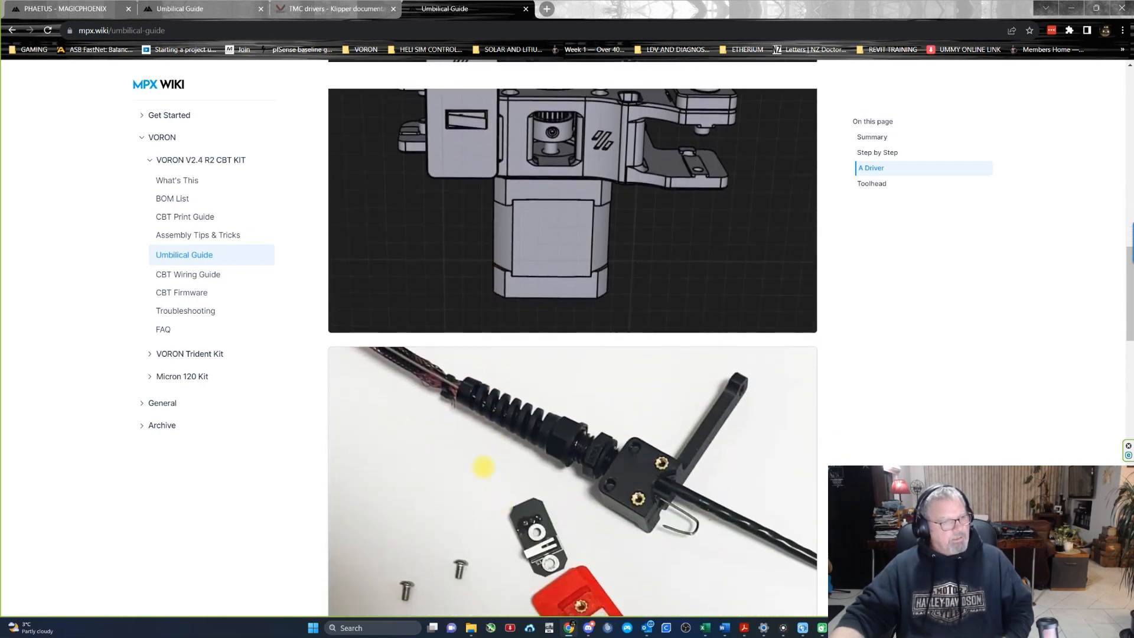
scroll("down", 3)
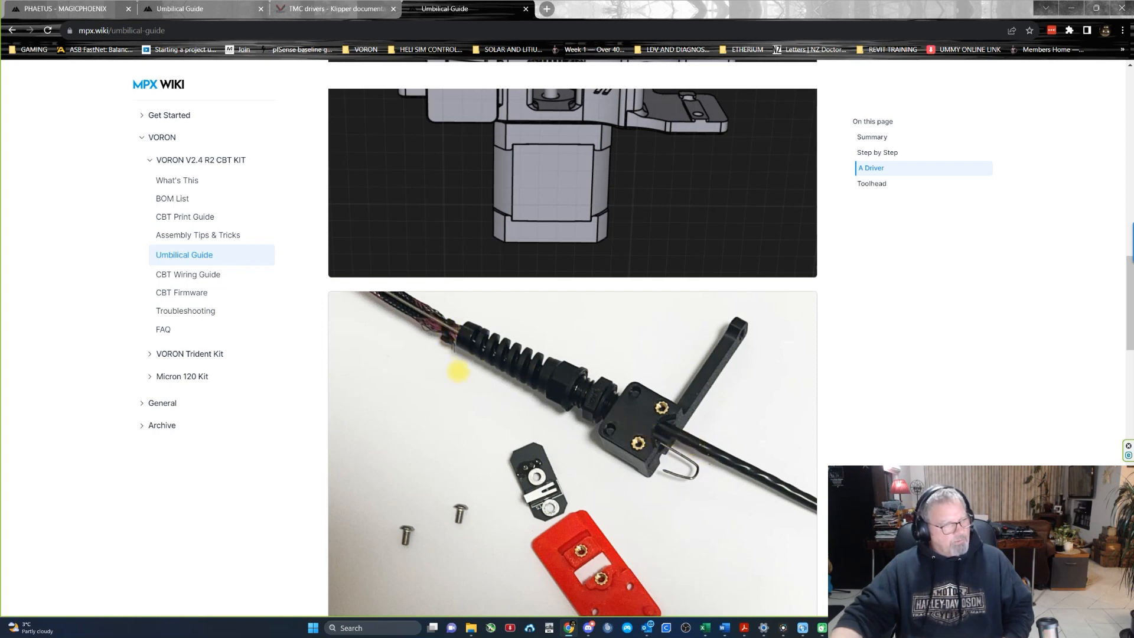
scroll("down", 3)
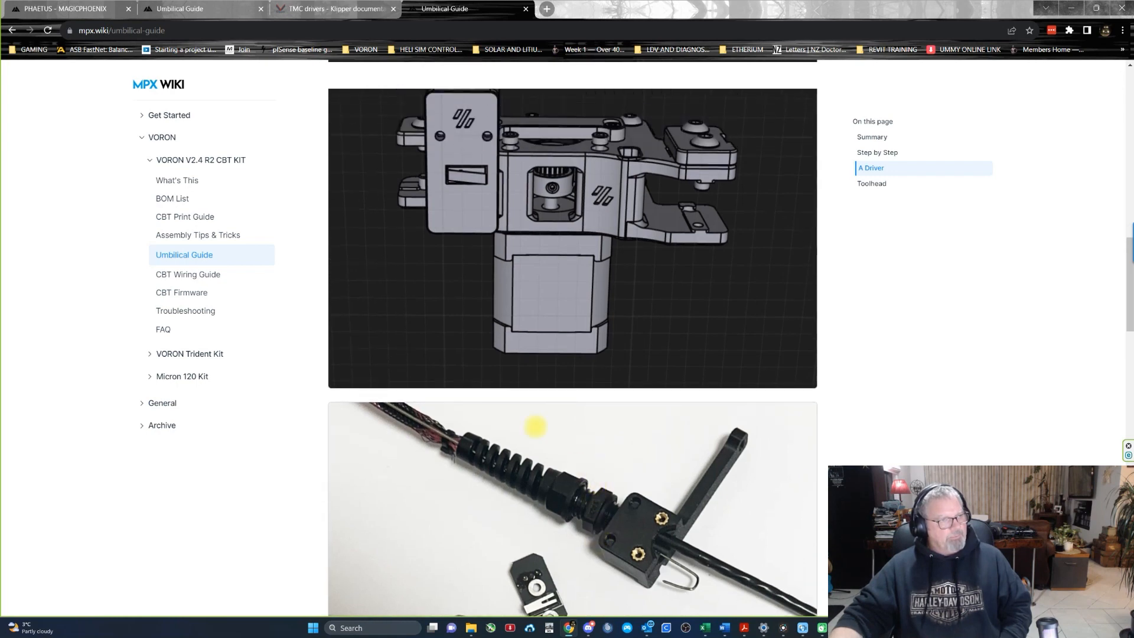
scroll("down", 3)
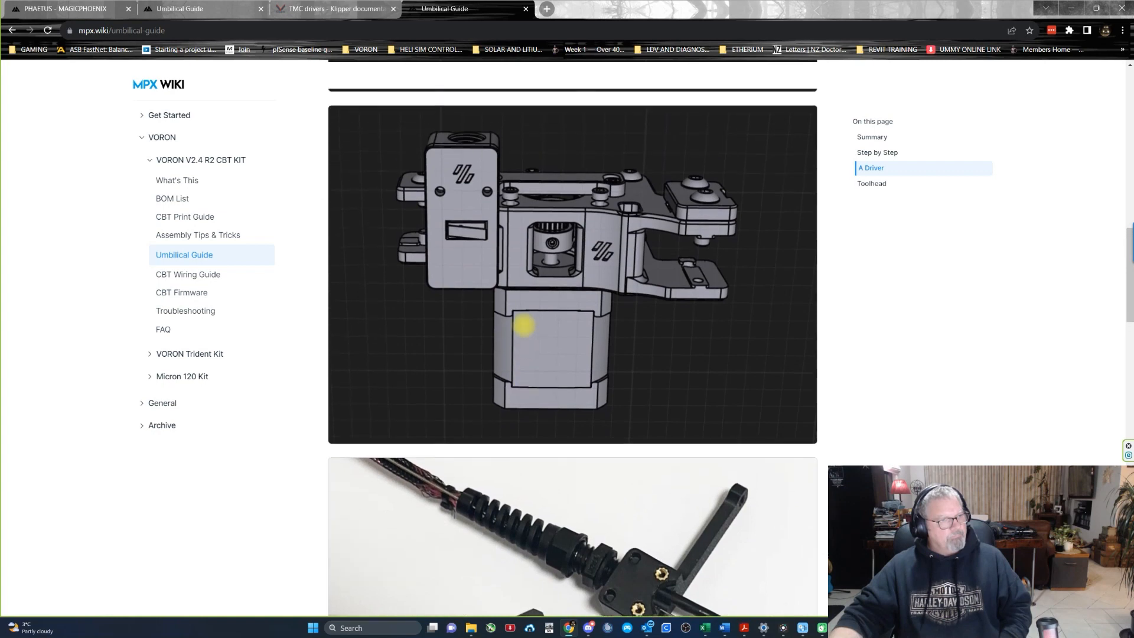
scroll("down", 3)
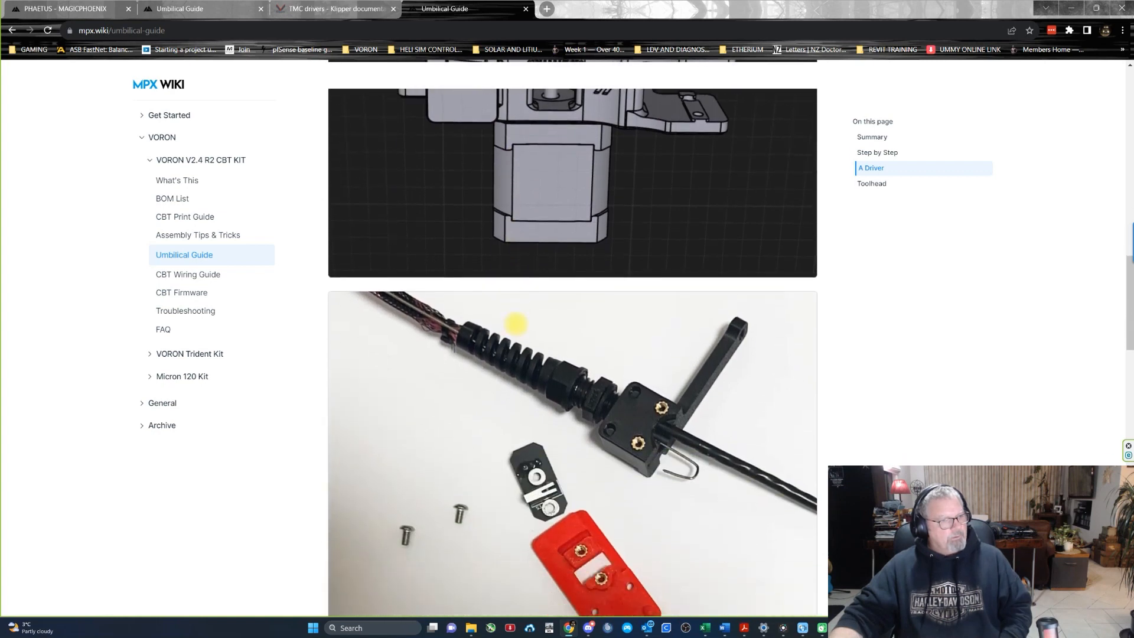
scroll("down", 3)
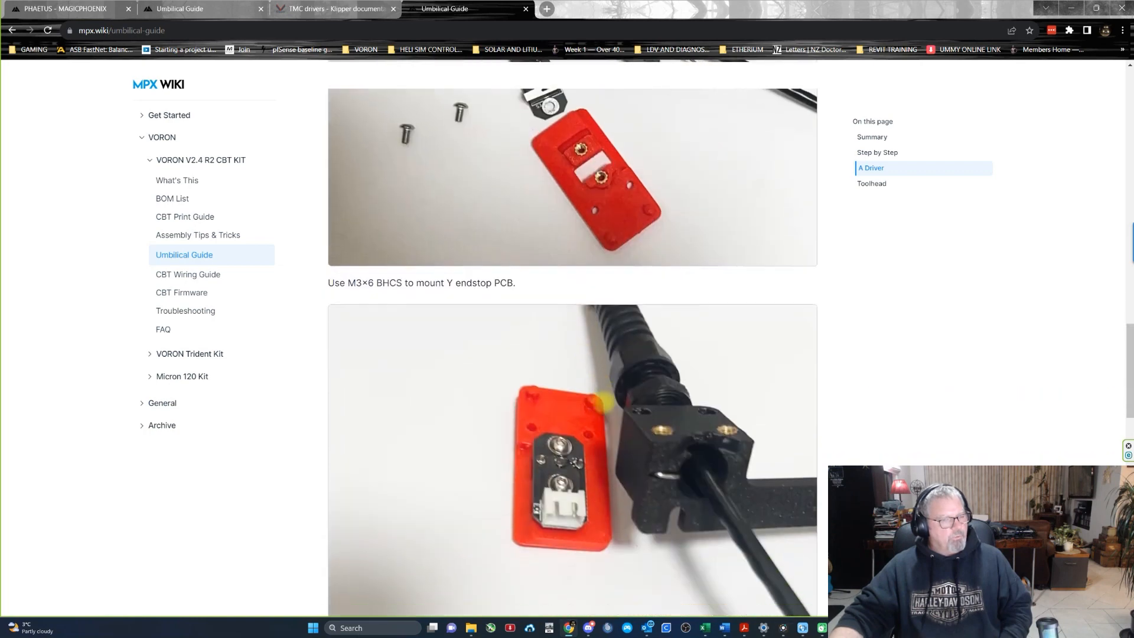
scroll("down", 3)
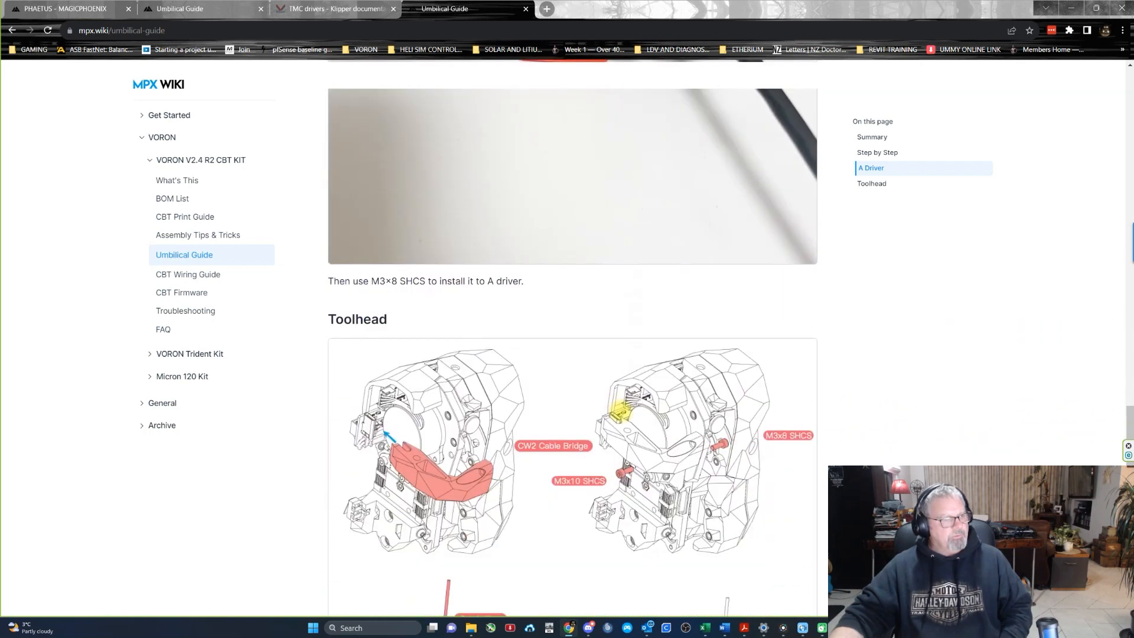
Step: Read the Toolhead steps on the CW2 cable bridge, steel wire and cable clip part
scroll("down", 3)
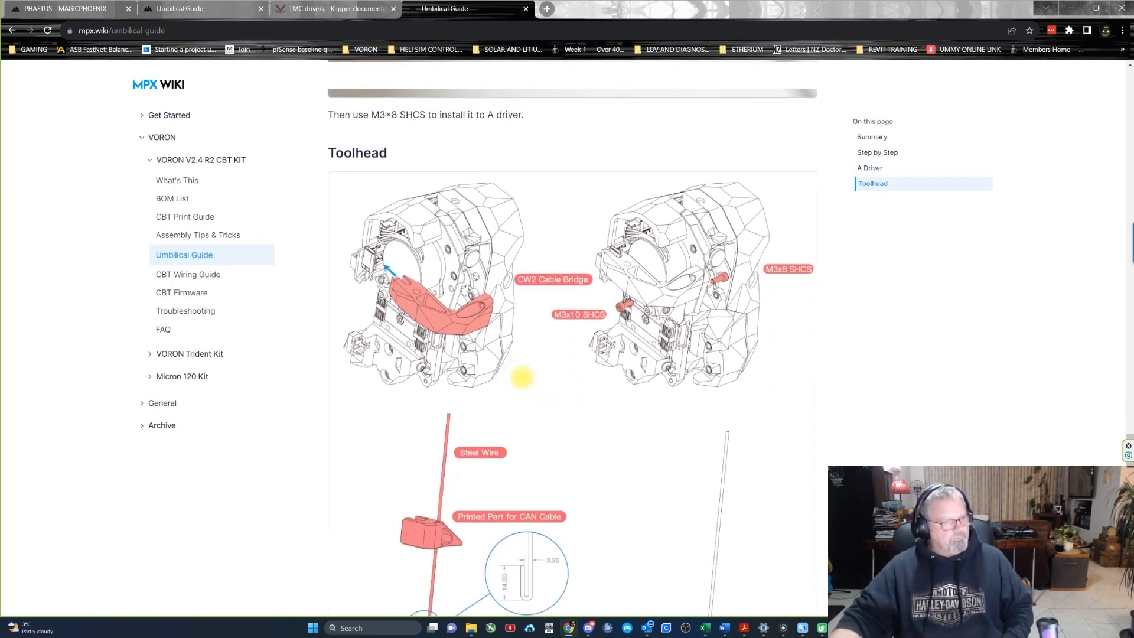
scroll("down", 3)
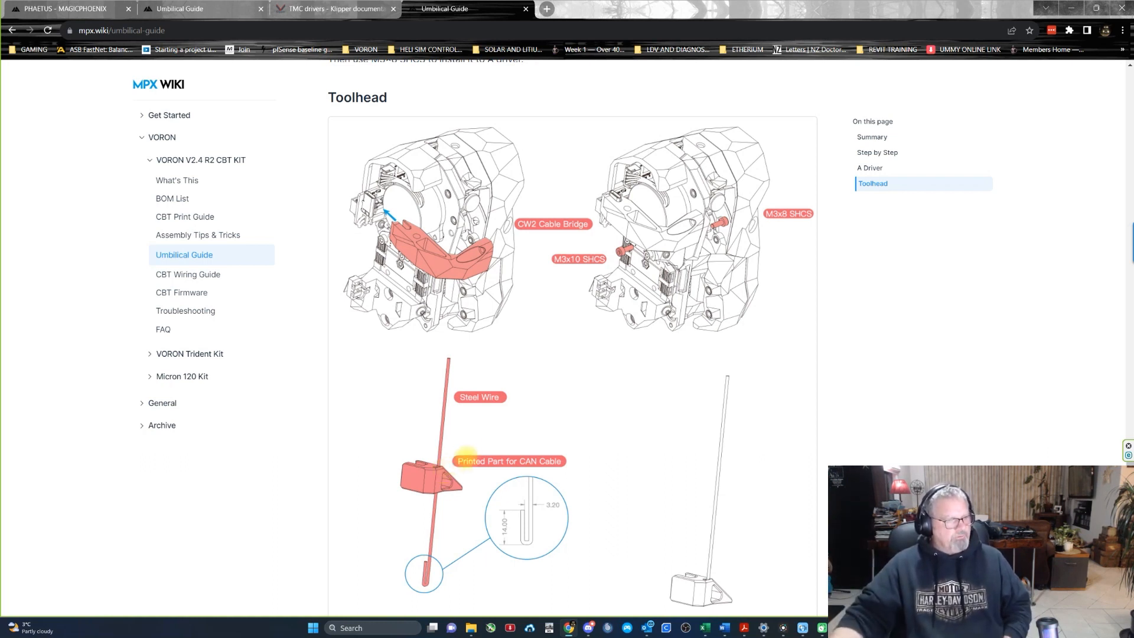
scroll("down", 3)
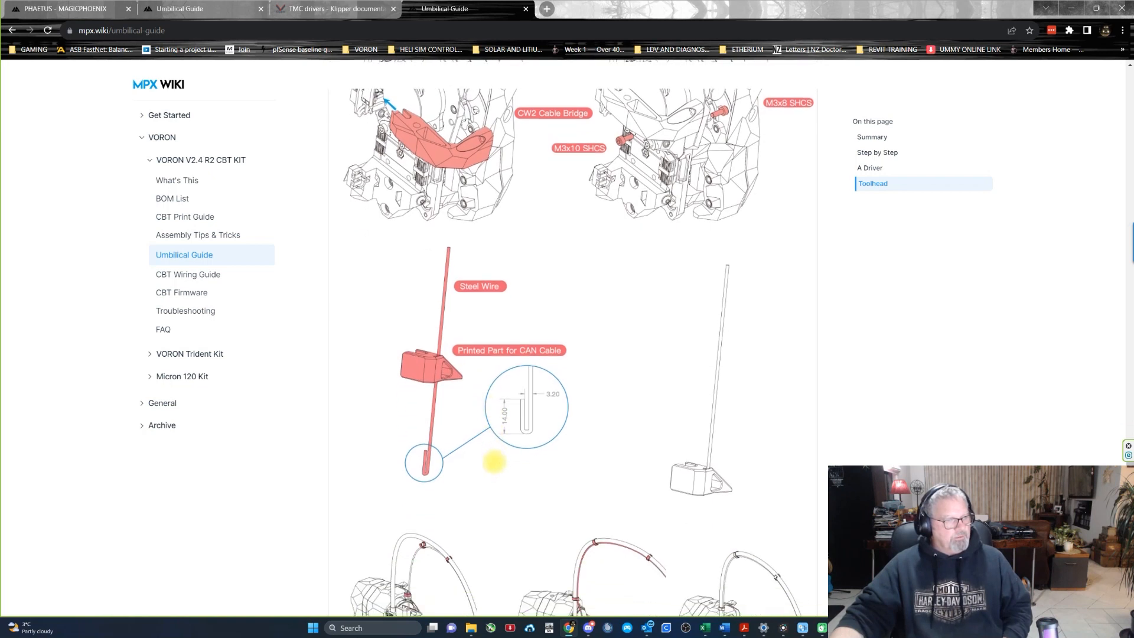
scroll("down", 3)
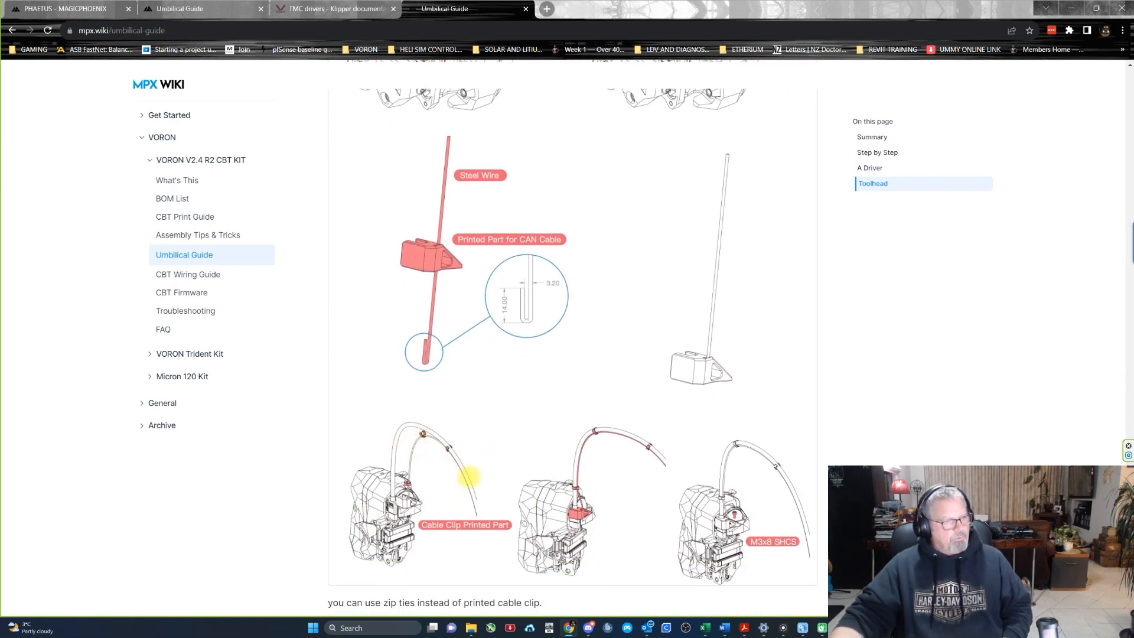
scroll("down", 3)
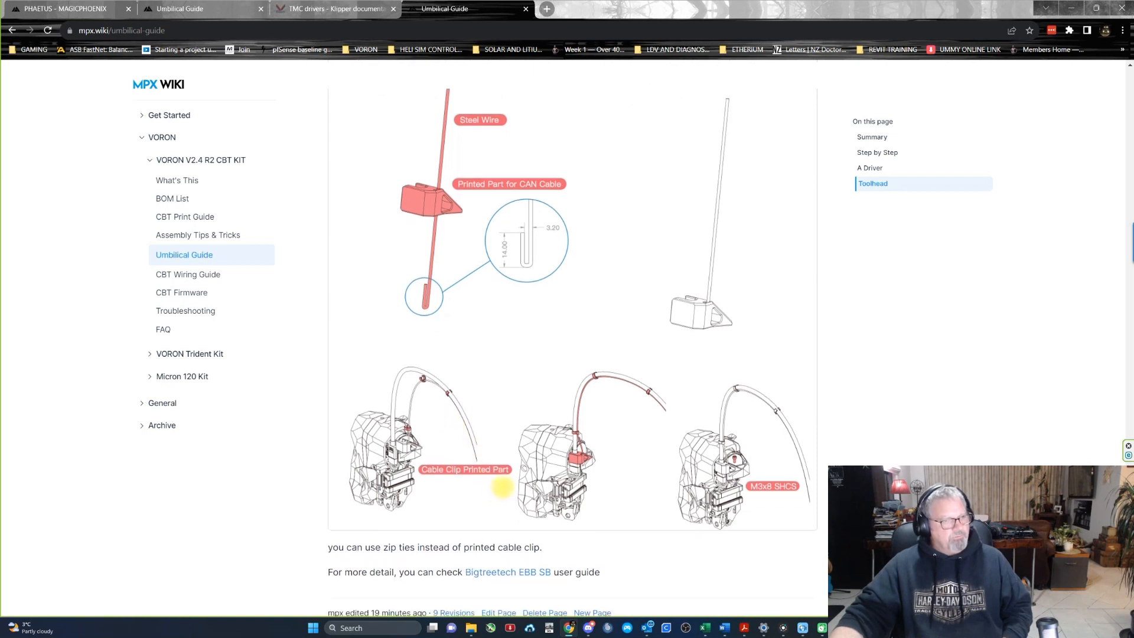
scroll("down", 3)
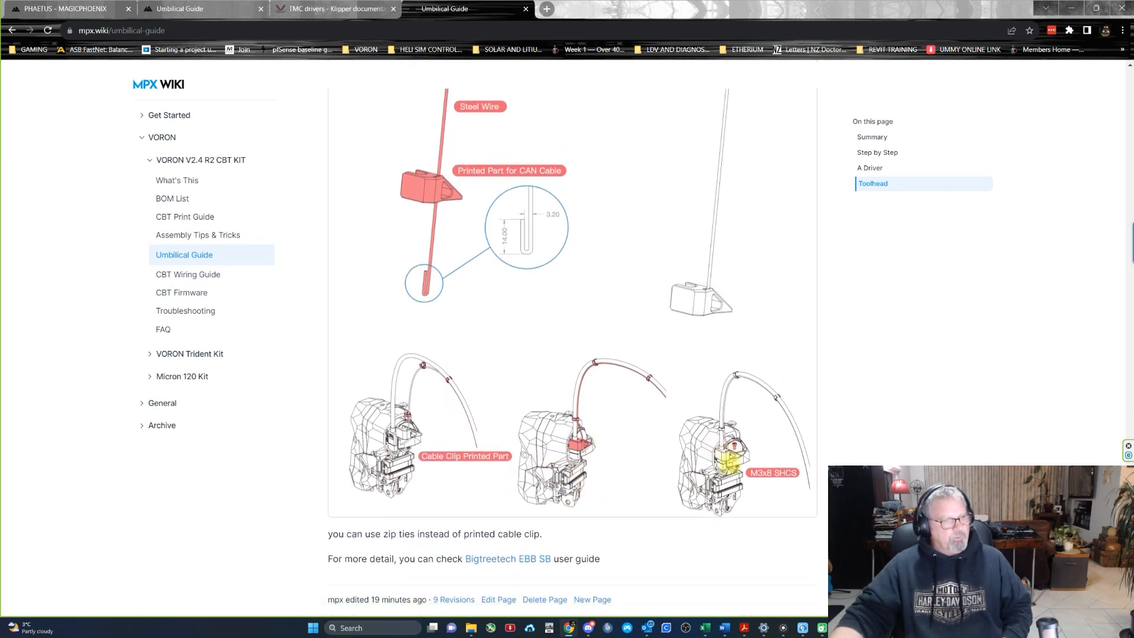
scroll("down", 3)
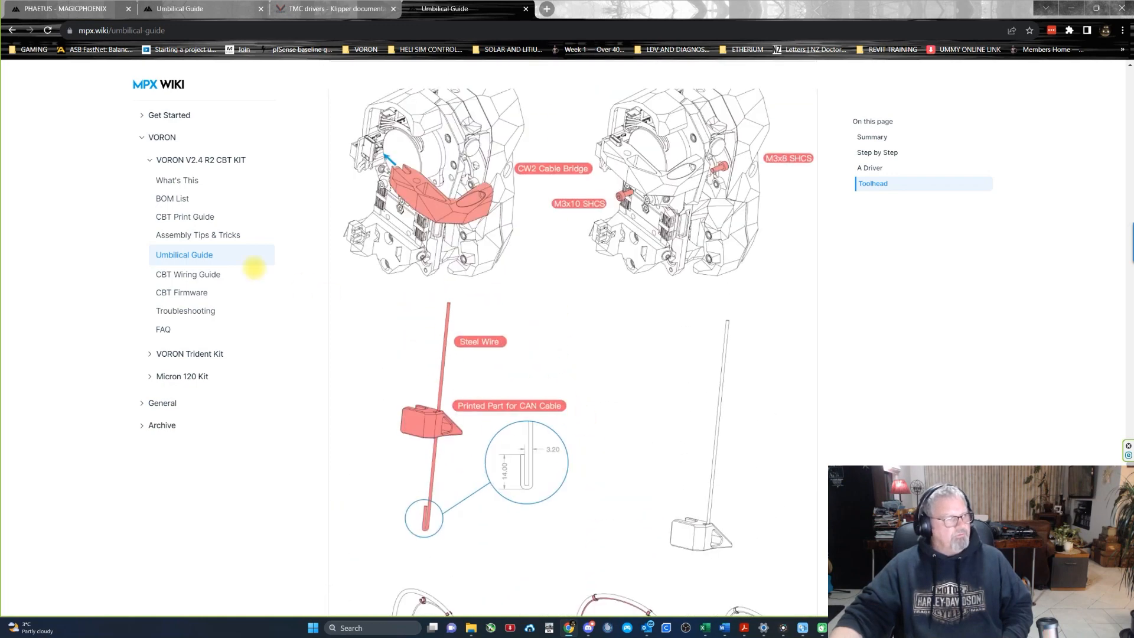
left_click(185, 217)
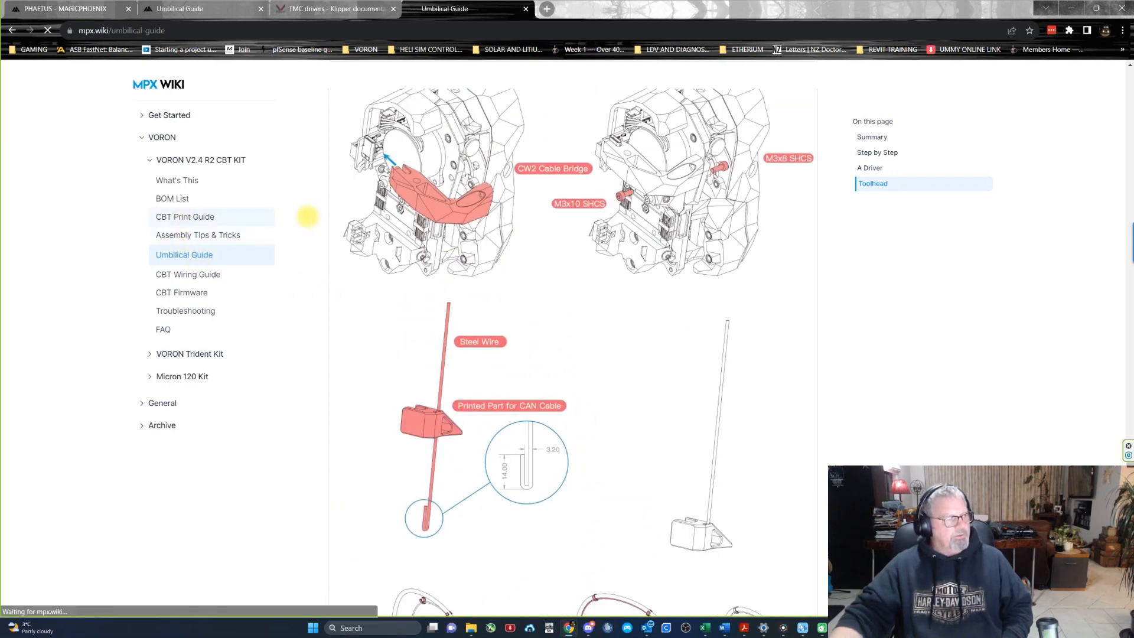
Step: Review the STL Files, Electronics_Bay, Exhaust Filter, Gantry and Panel_Mounting print lists
left_click(184, 216)
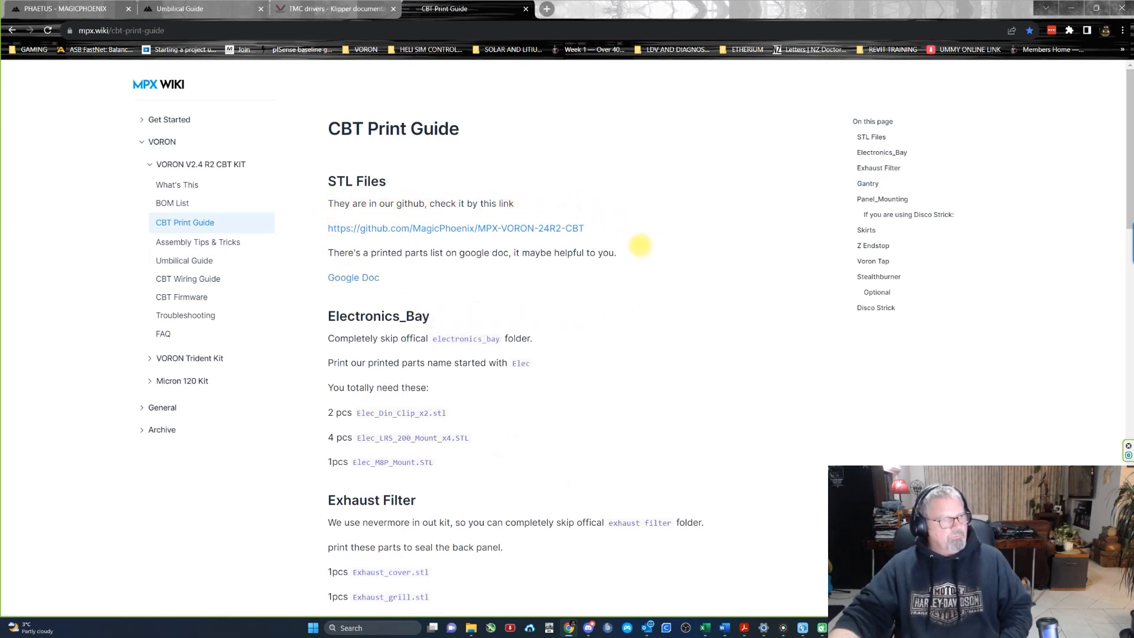
mouse_move(317, 203)
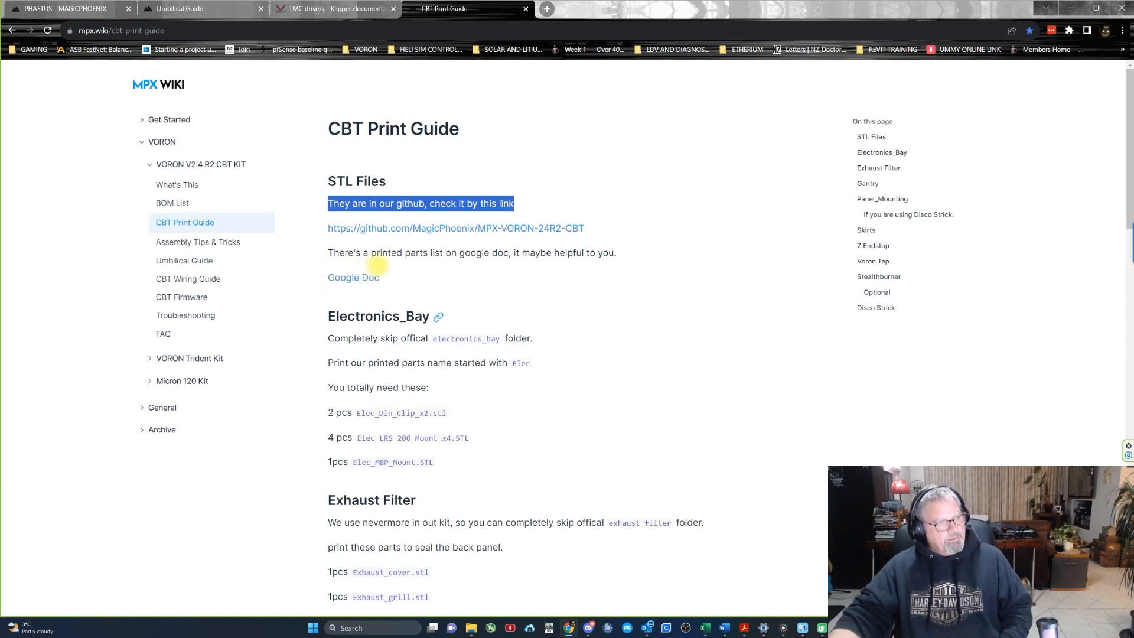
left_click(561, 272)
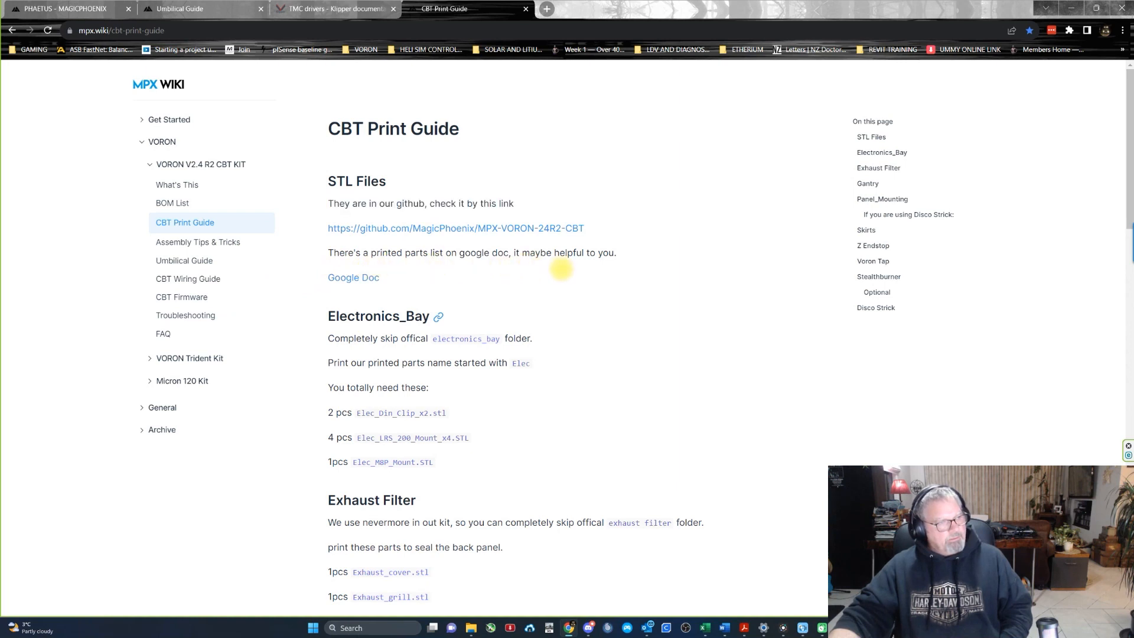
scroll("down", 3)
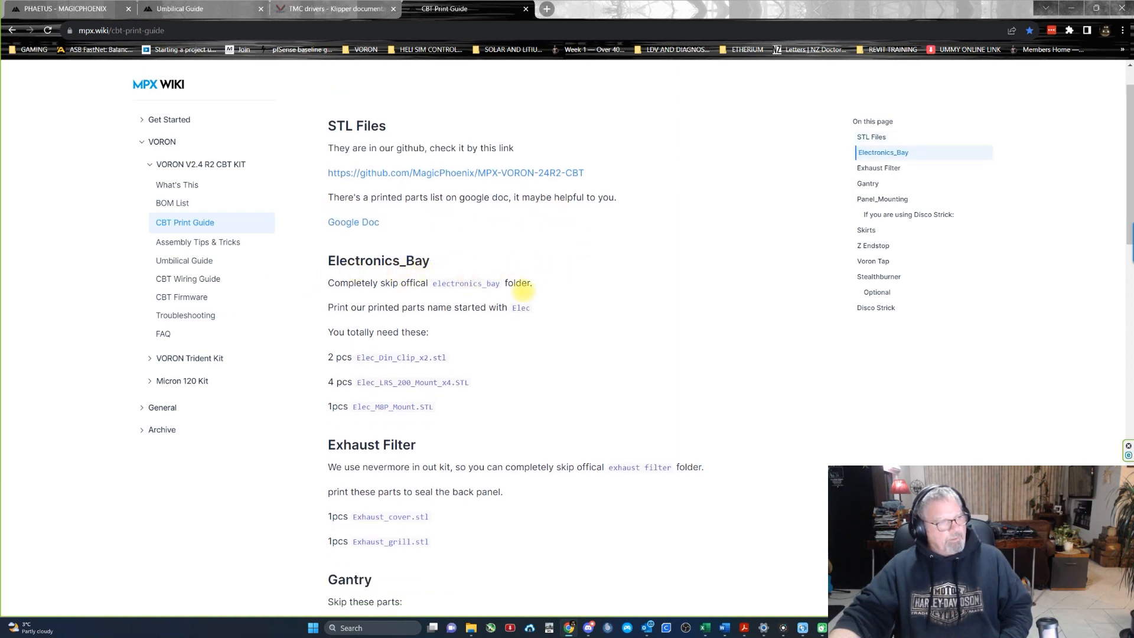
left_click_drag(328, 283, 415, 283)
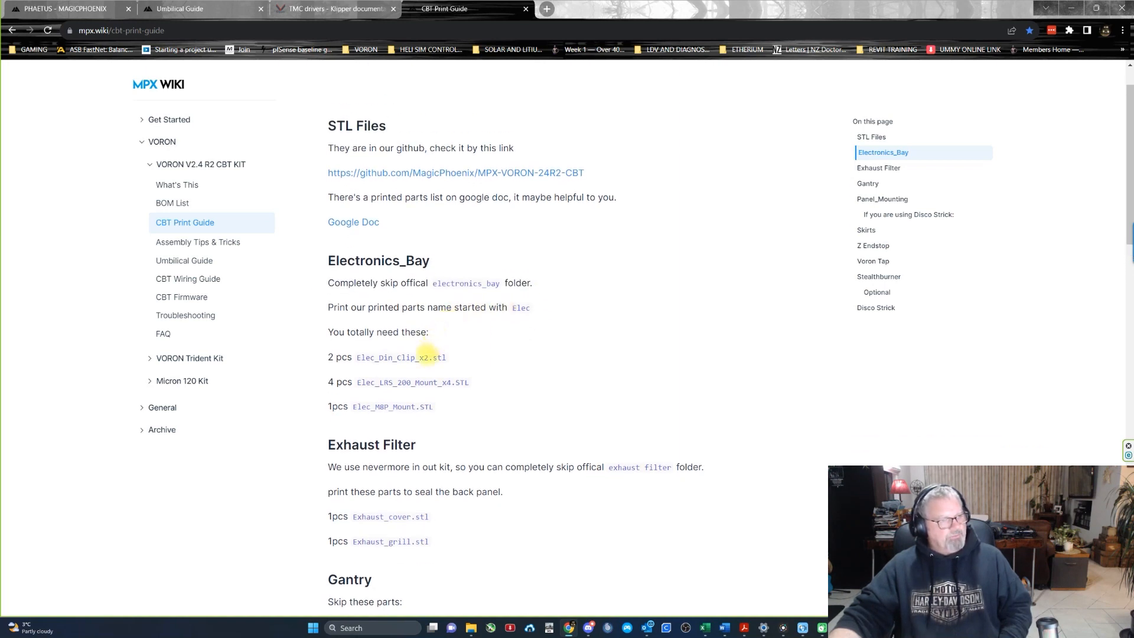
mouse_move(487, 424)
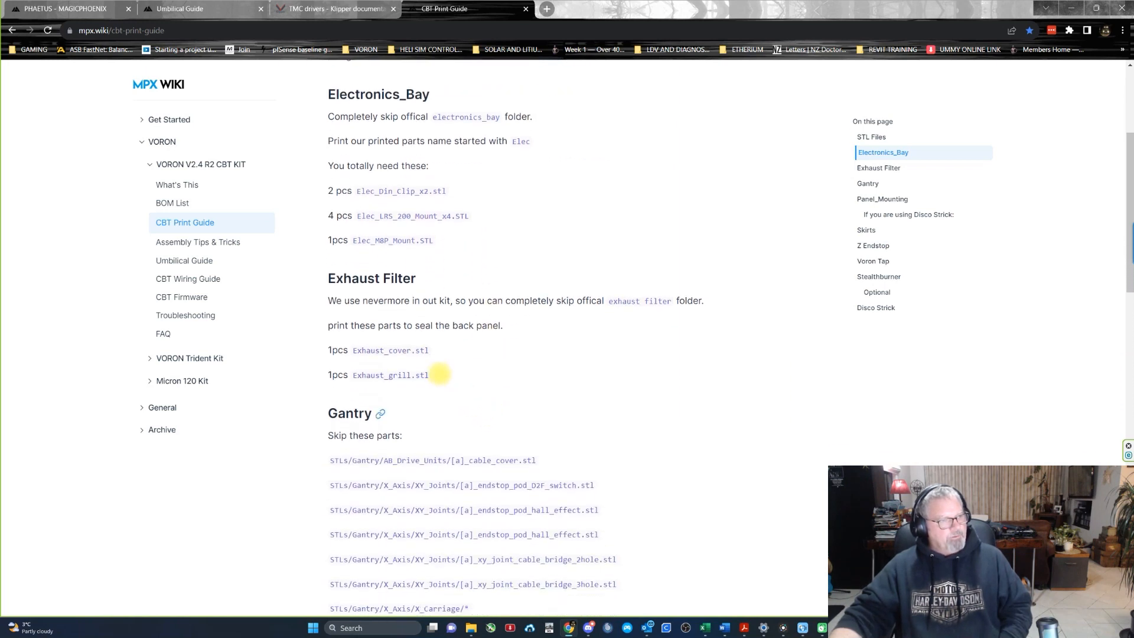
scroll("down", 3)
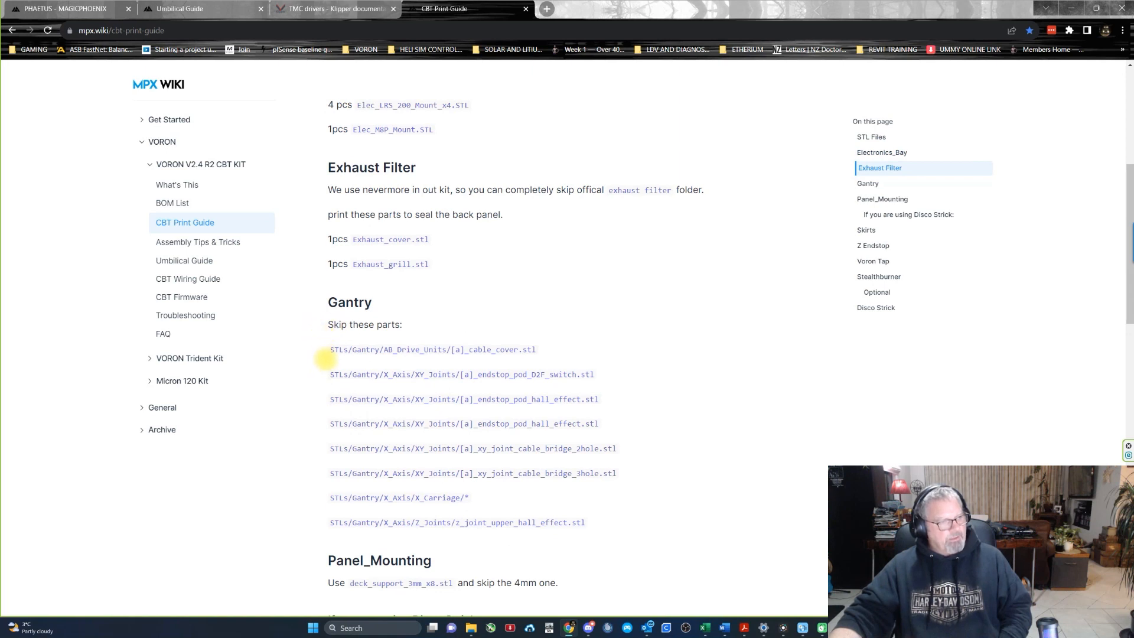
scroll("down", 3)
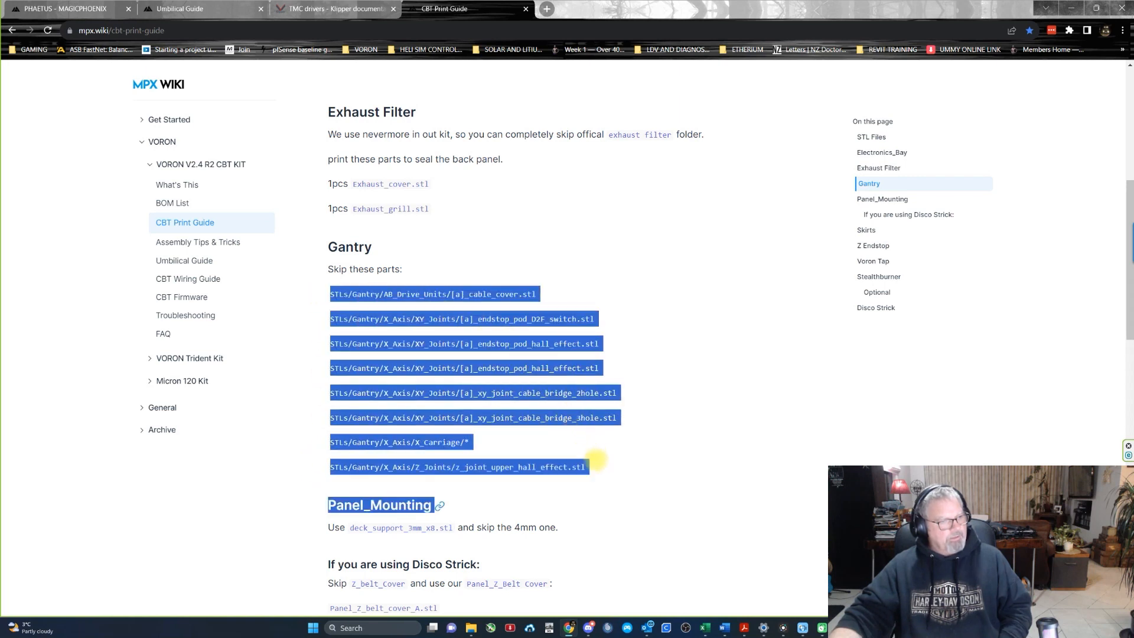
scroll("down", 3)
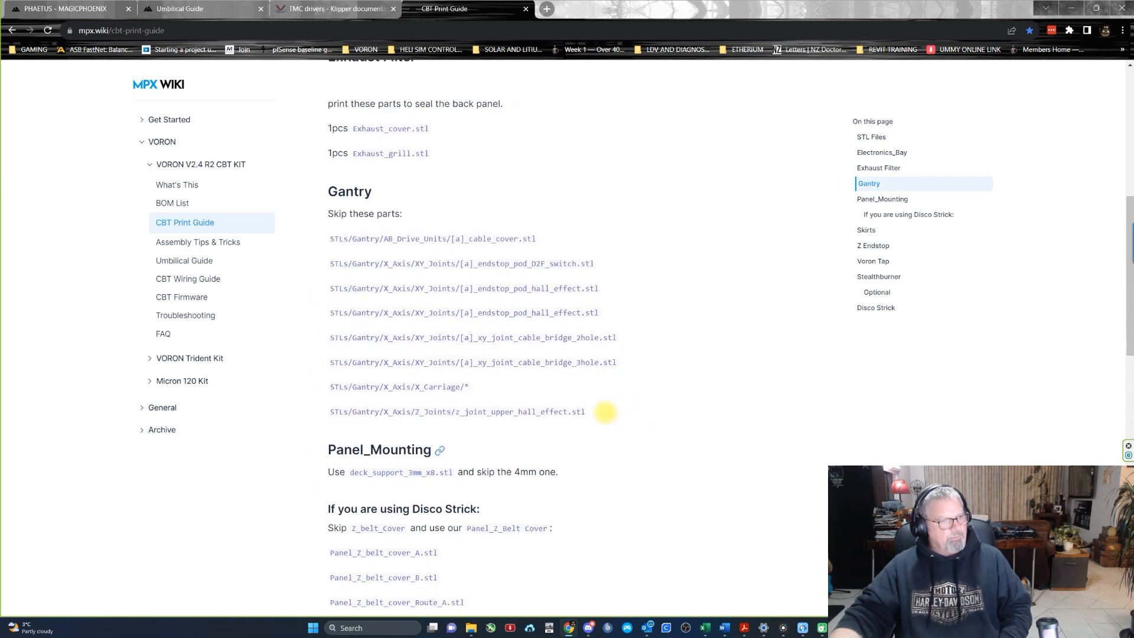
scroll("down", 3)
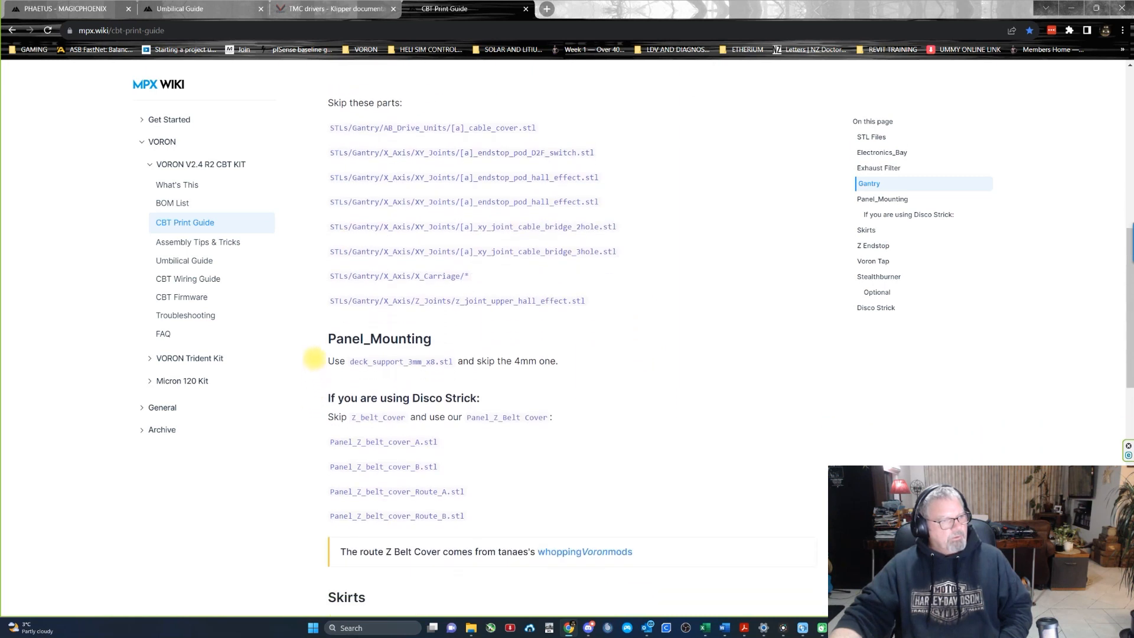
scroll("down", 3)
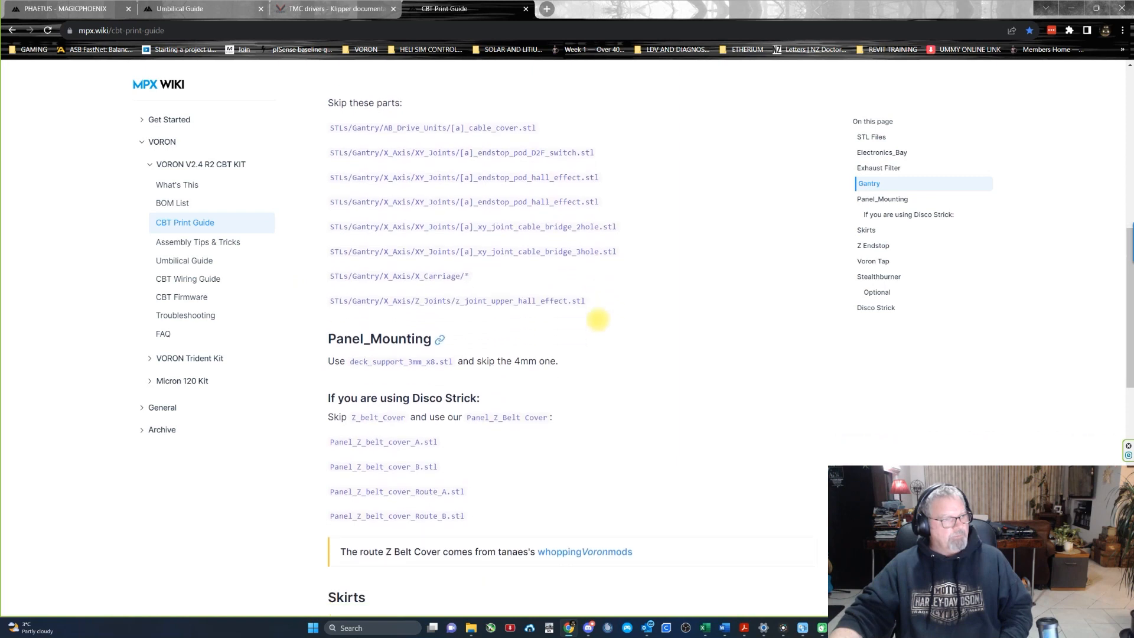
mouse_move(468, 335)
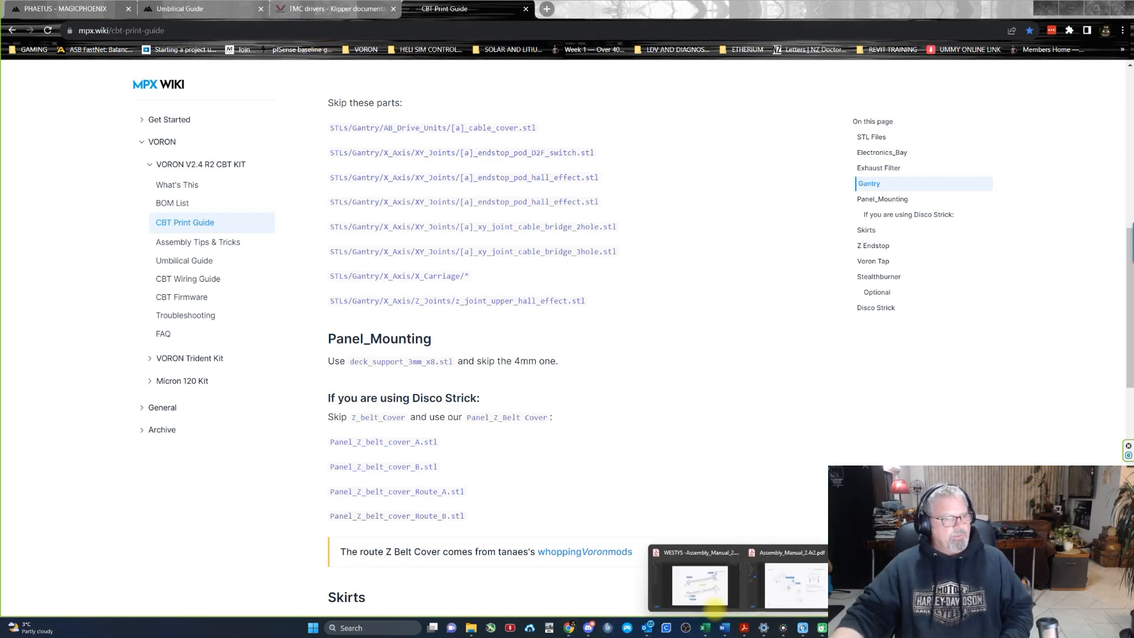
left_click(699, 583)
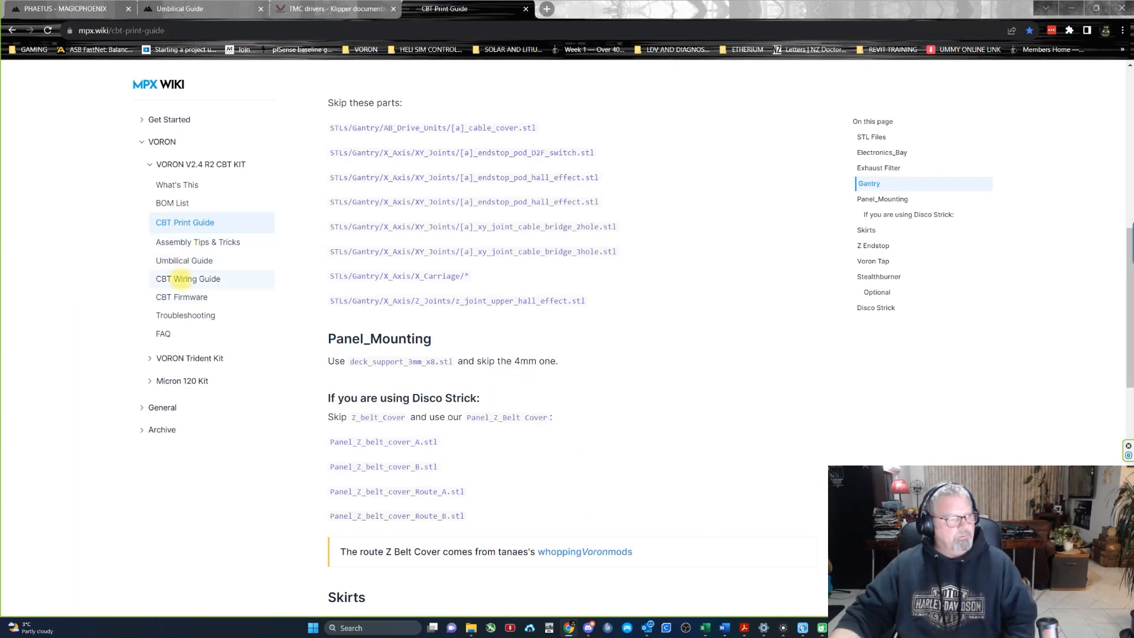
Step: Skim the CBT Wiring Guide's layout, AC and DC diagrams, then switch to CBT Firmware
left_click(184, 261)
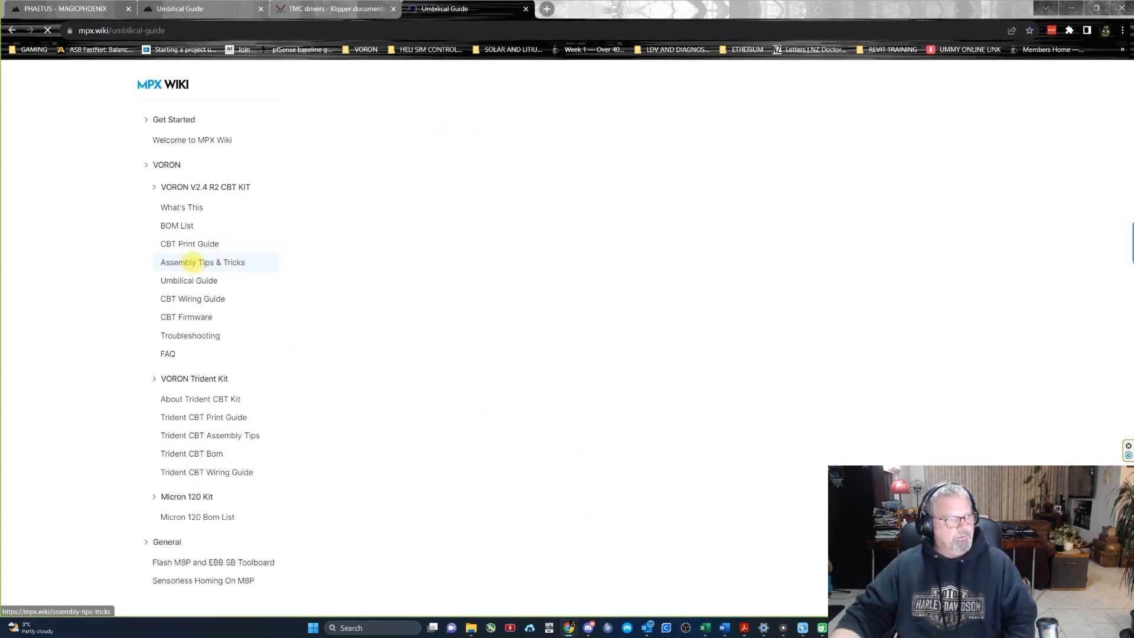
left_click(188, 280)
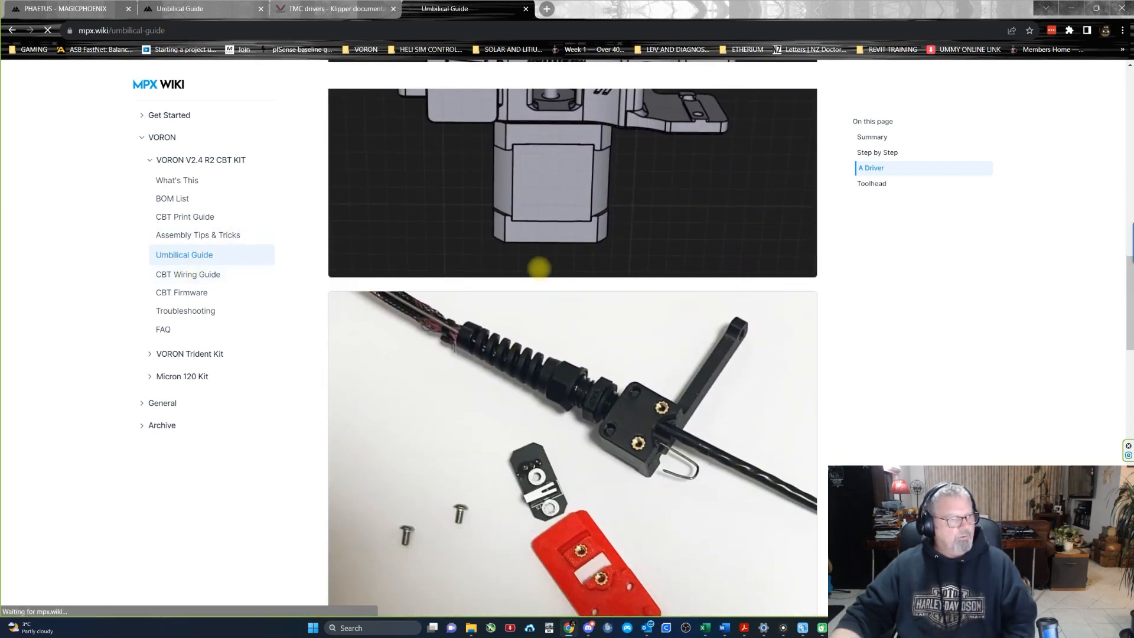
left_click(187, 273)
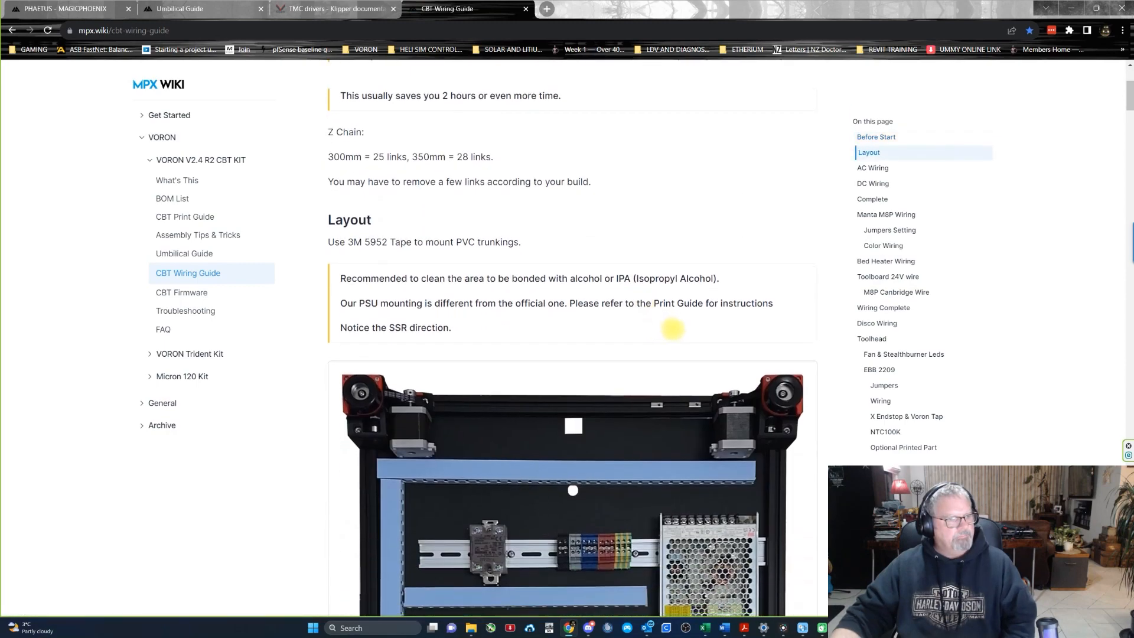
scroll("down", 3)
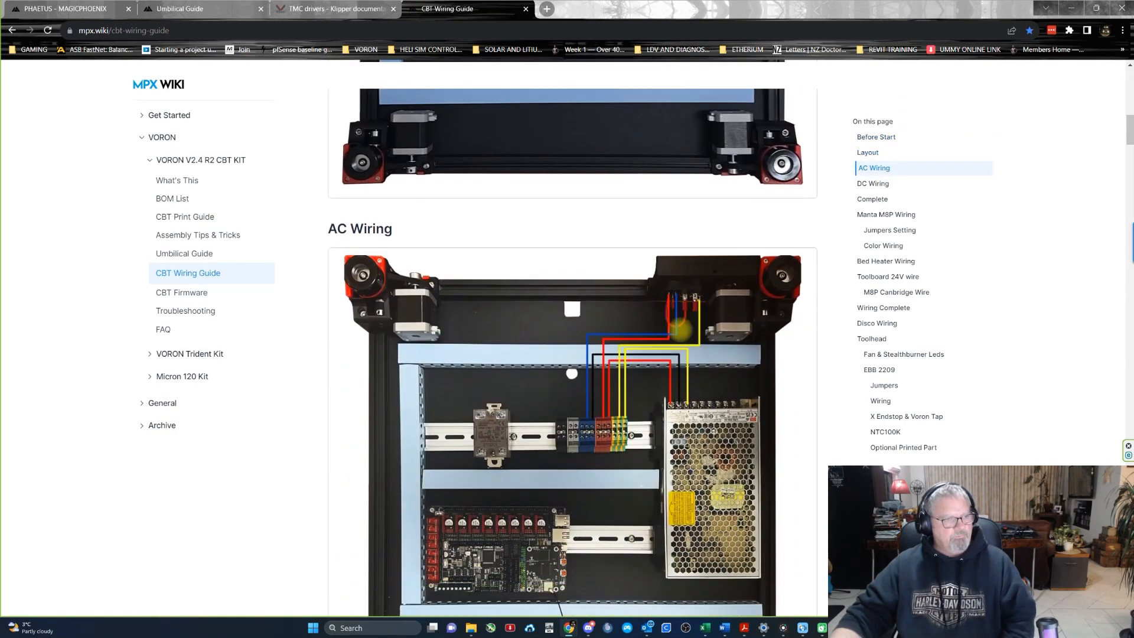
scroll("down", 3)
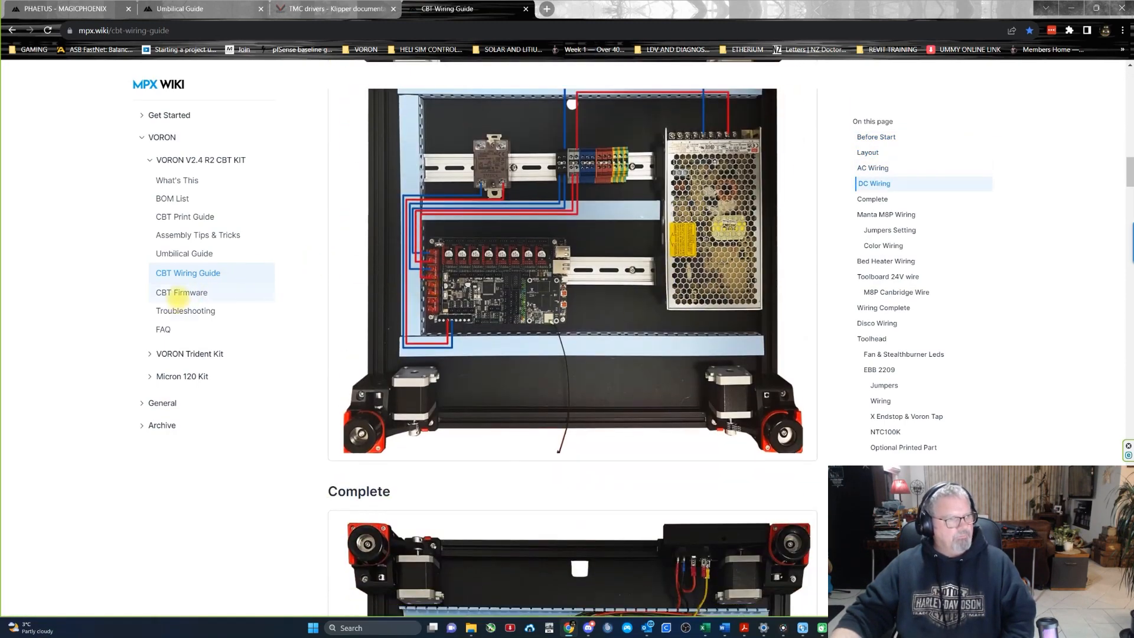
left_click(182, 292)
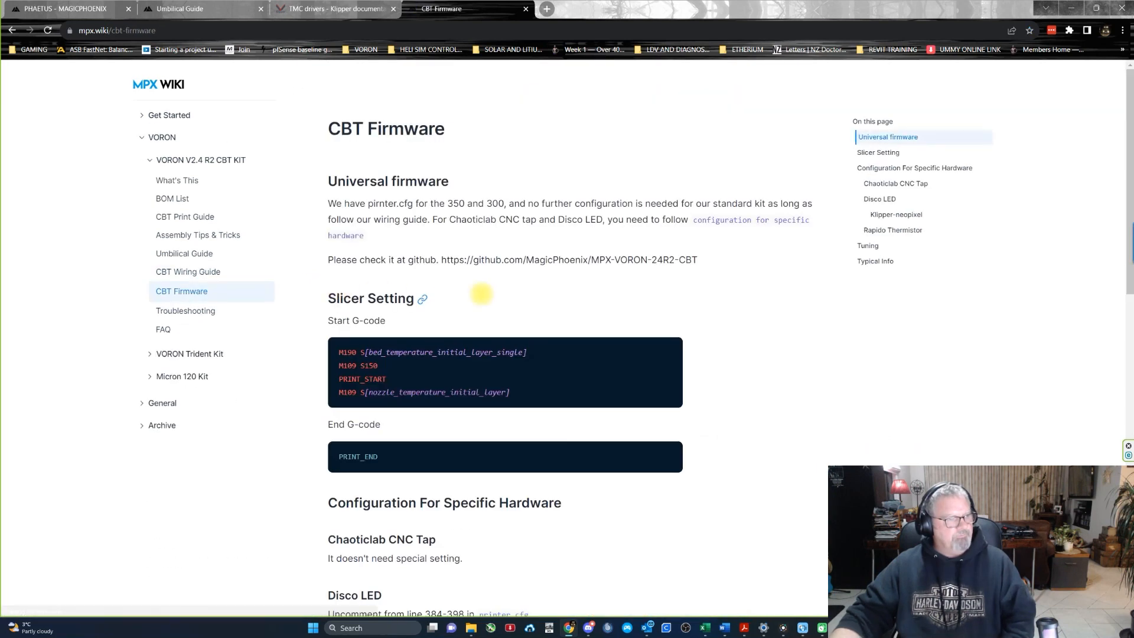
Step: Read the CBT Firmware hardware configuration notes down to Tuning and Typical Info
scroll("down", 3)
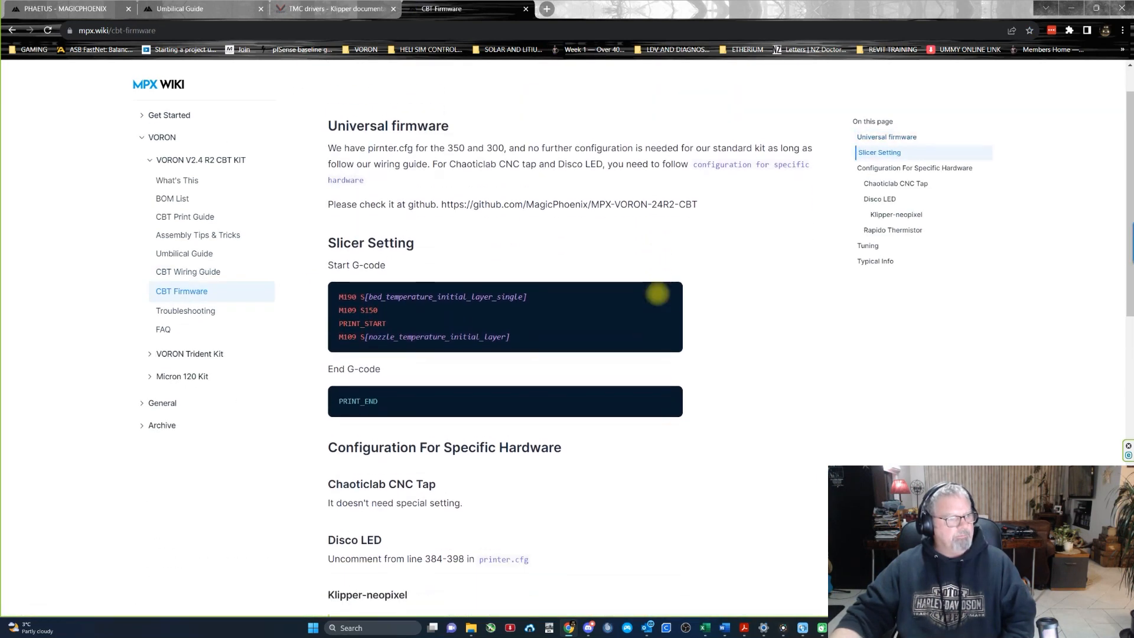
scroll("down", 3)
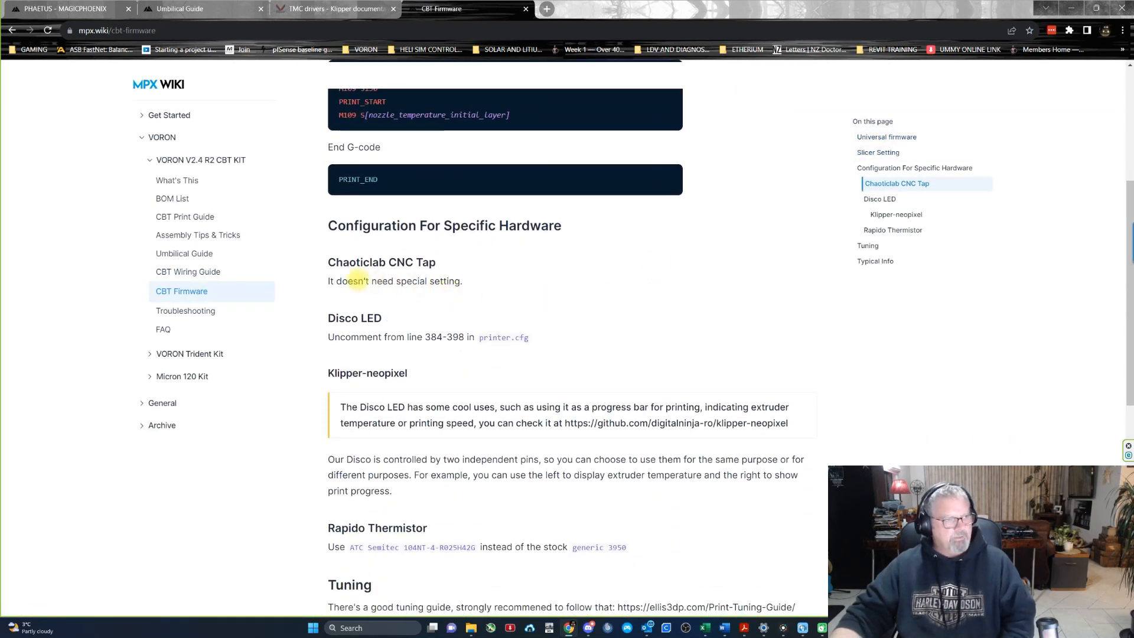
mouse_move(678, 329)
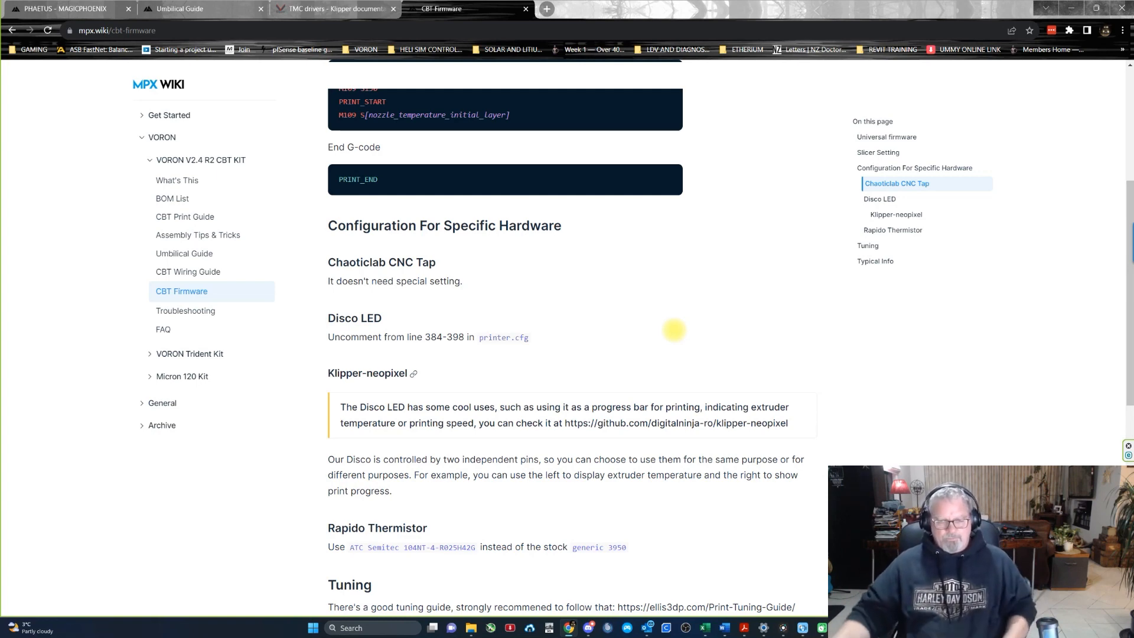
mouse_move(672, 320)
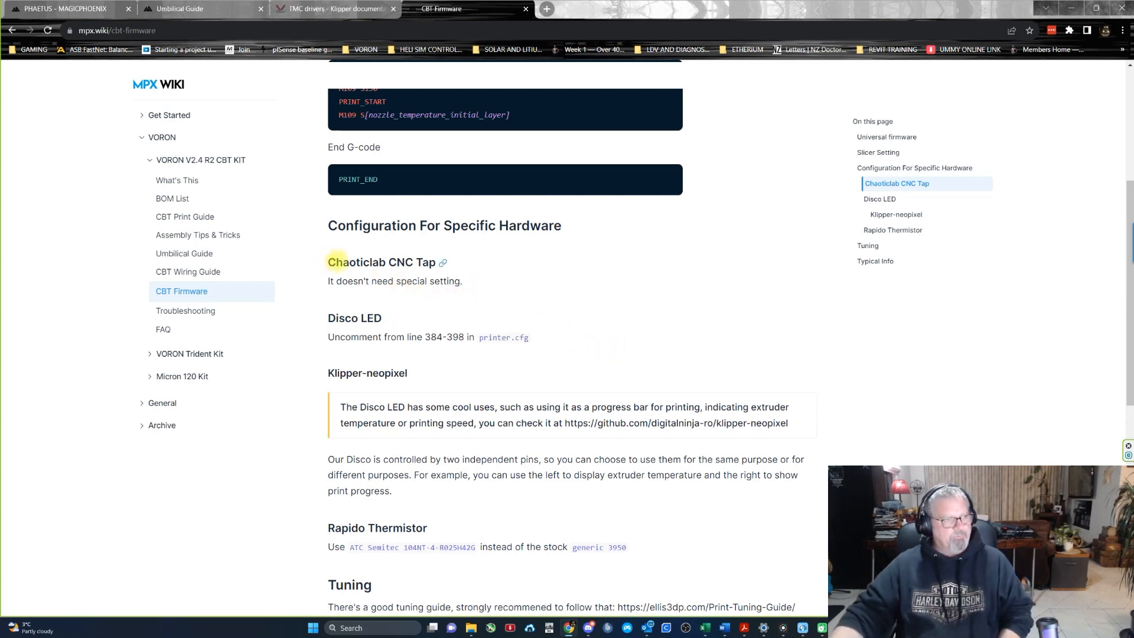
left_click_drag(329, 262, 419, 262)
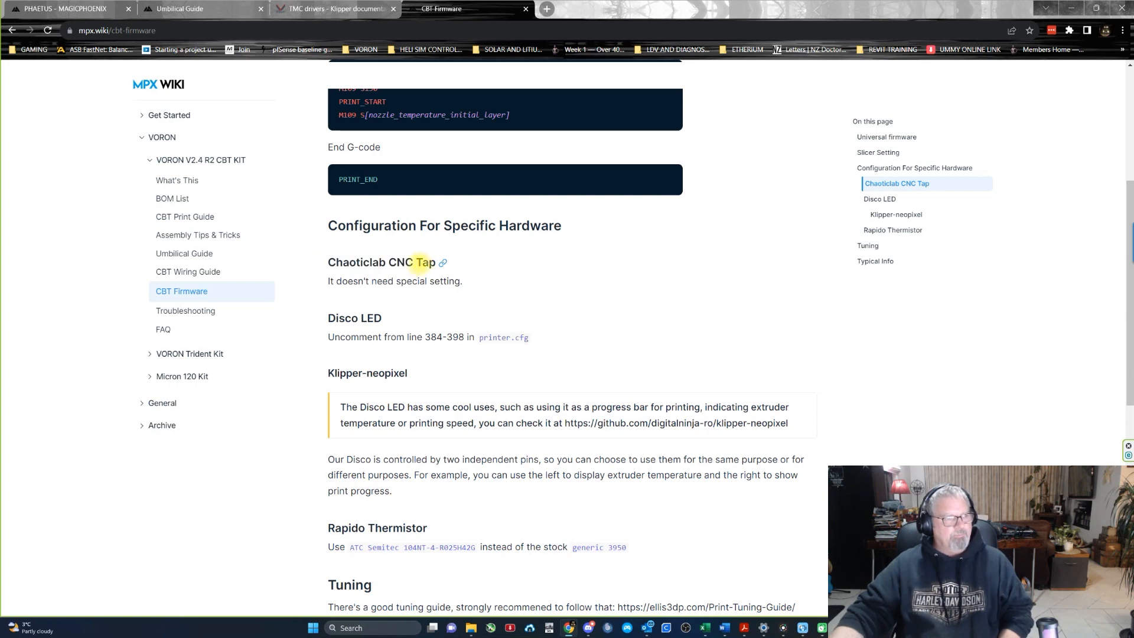
scroll("down", 3)
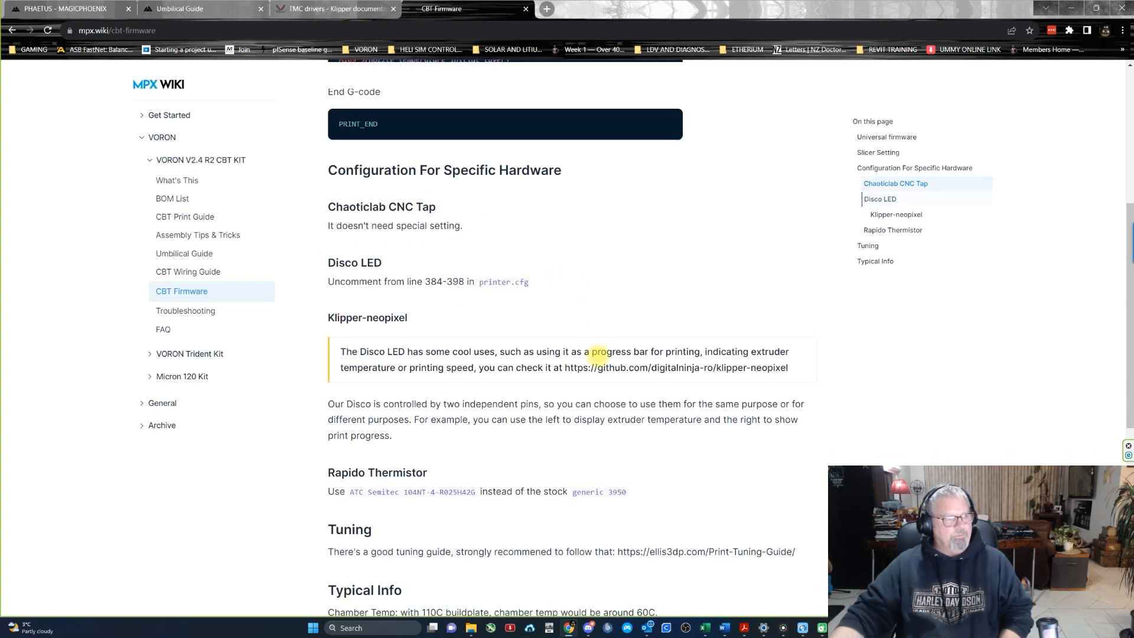
scroll("down", 3)
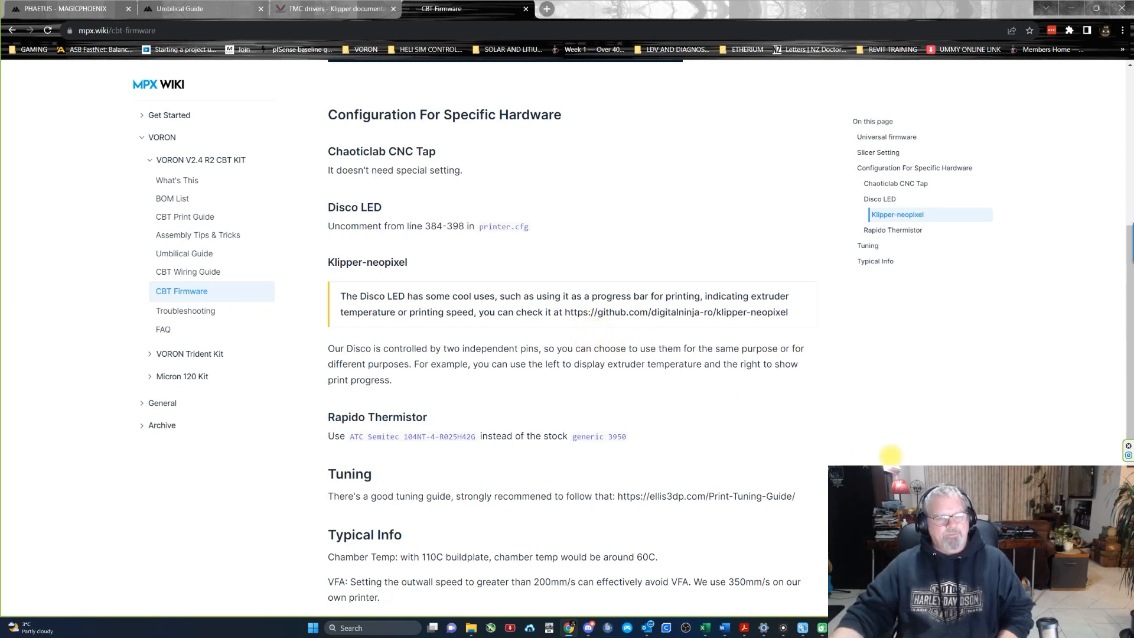
scroll("down", 3)
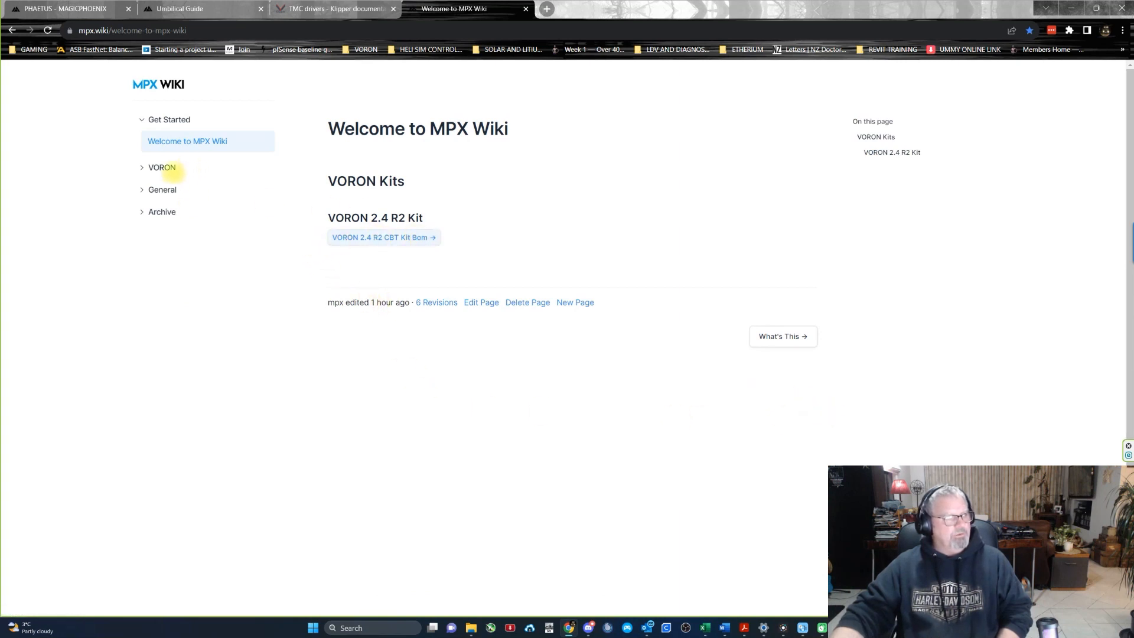
Step: Expand VORON, then VORON V2.4 R2 CBT KIT, in the wiki sidebar
left_click(162, 167)
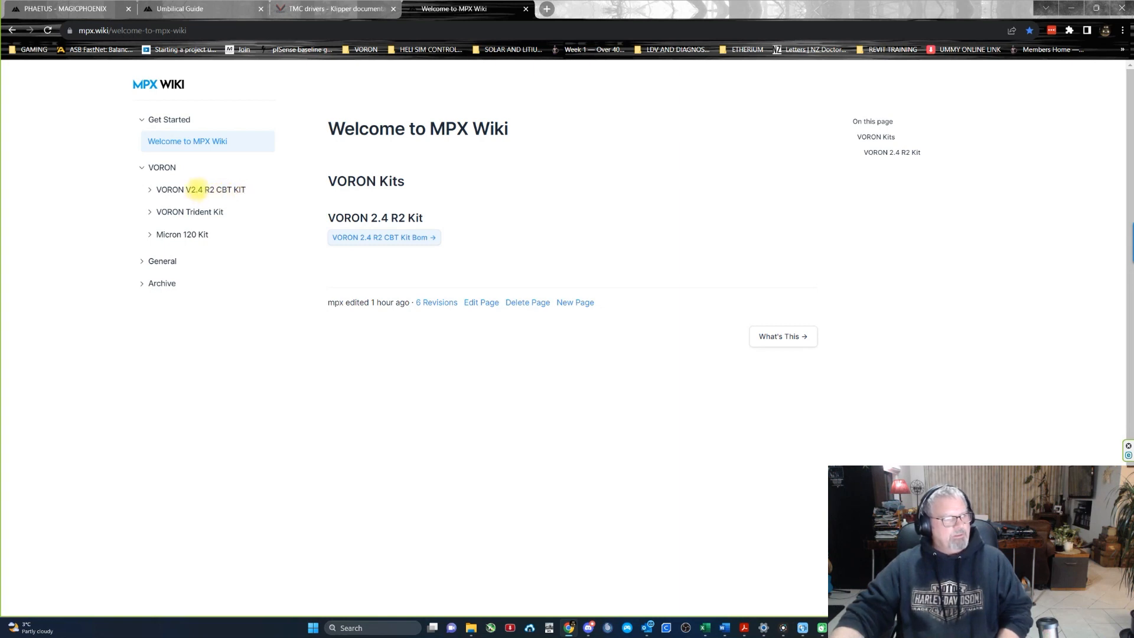
left_click(200, 190)
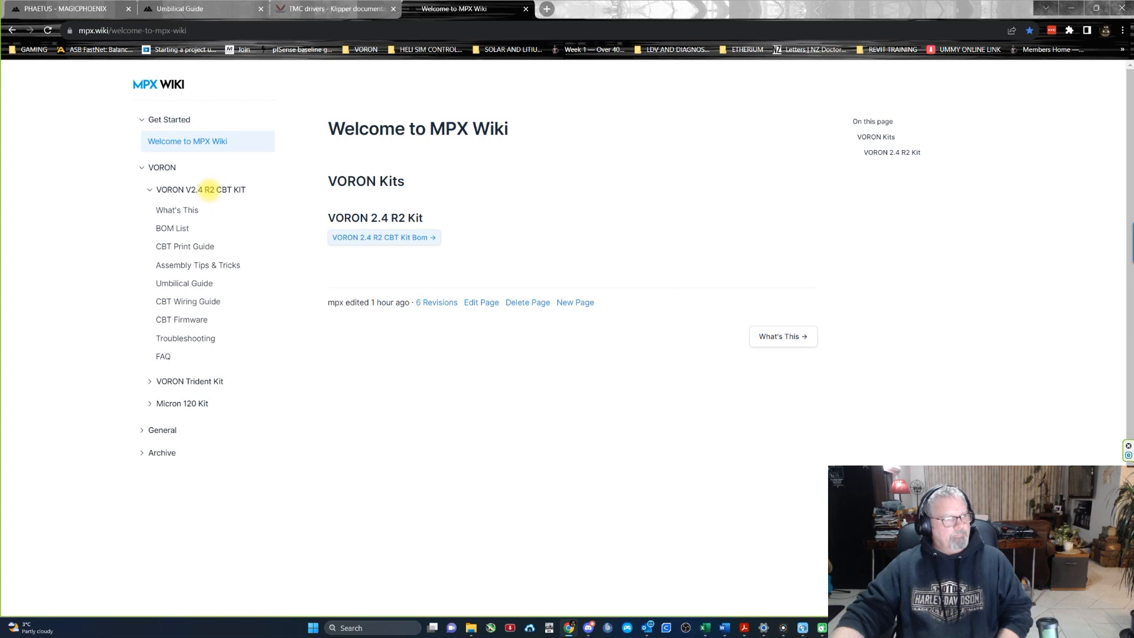
mouse_move(322, 278)
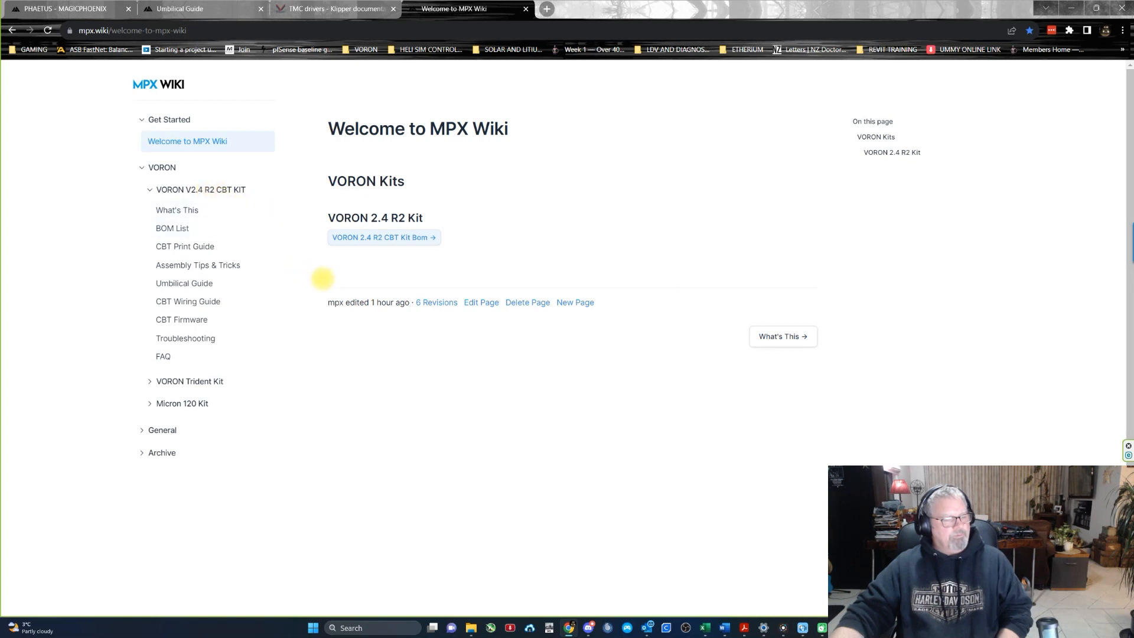
mouse_move(561, 345)
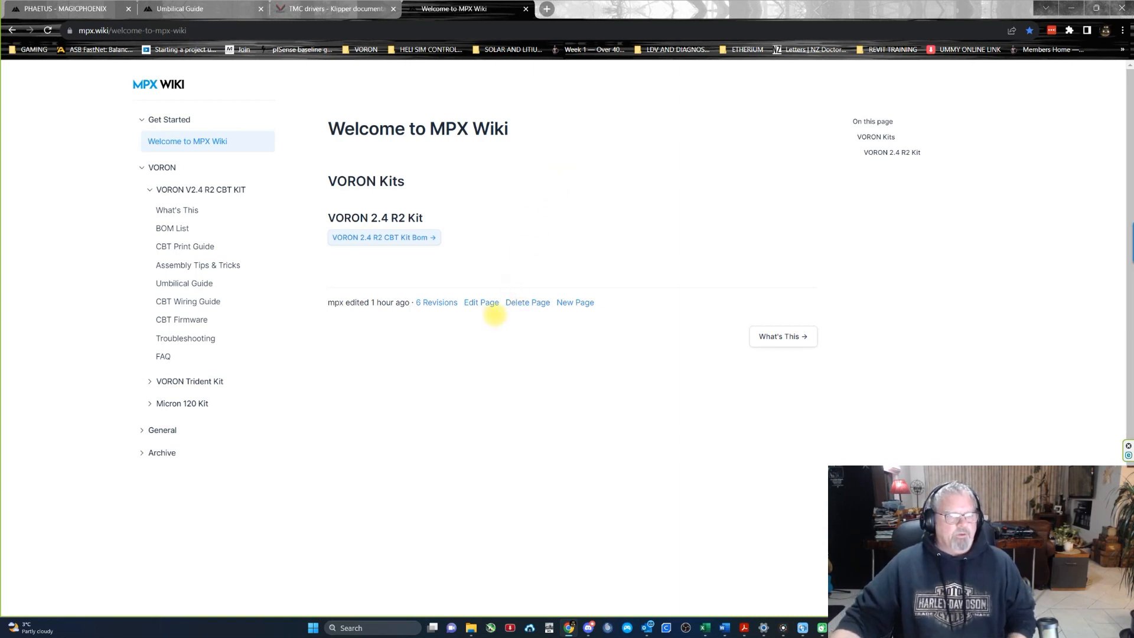
mouse_move(708, 337)
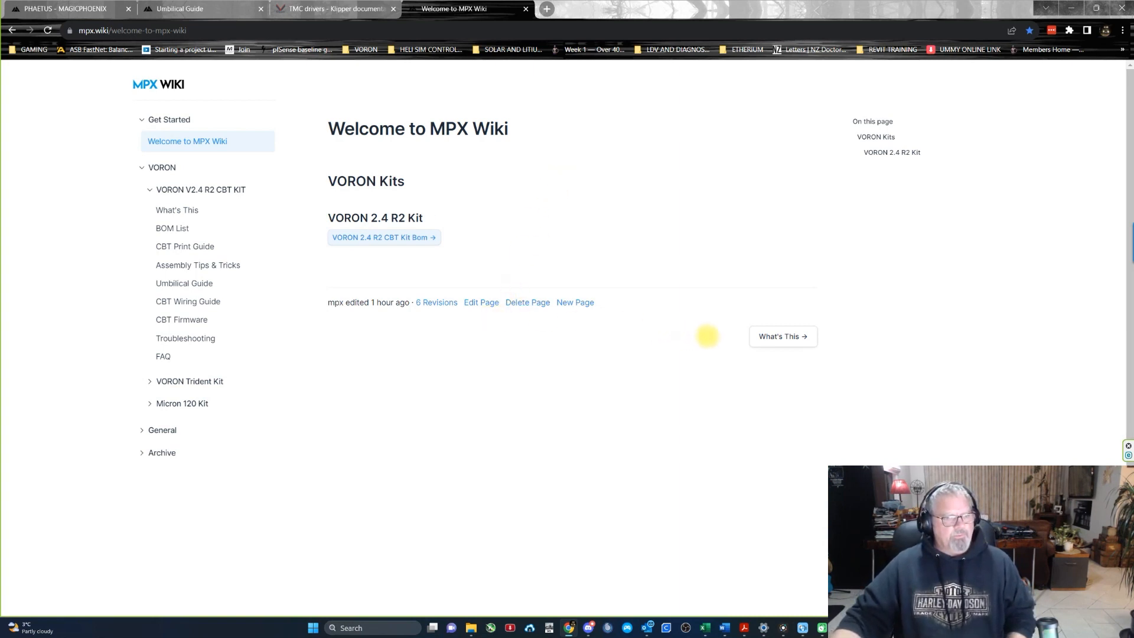
mouse_move(950, 368)
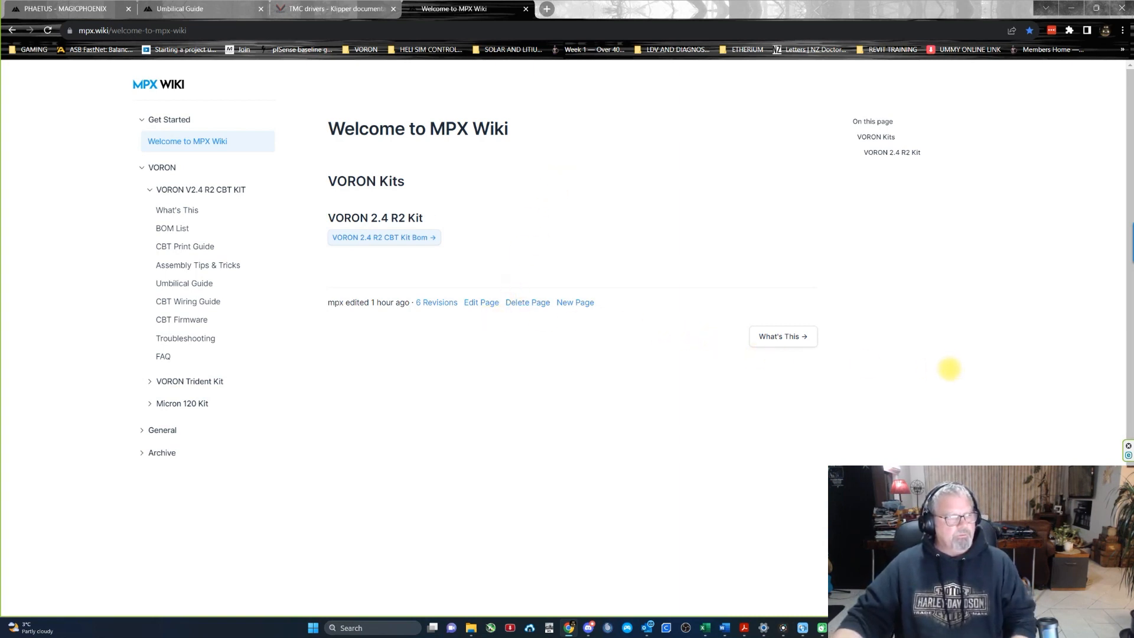